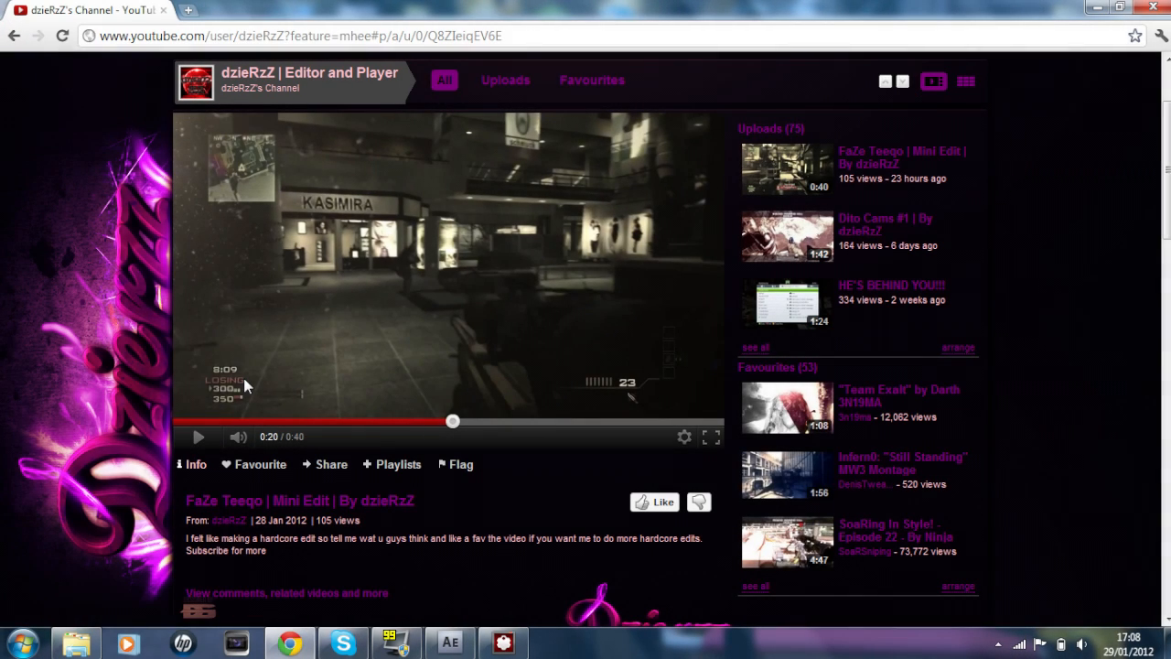
{"action": "mouse_move", "coordinate": [339, 436]}
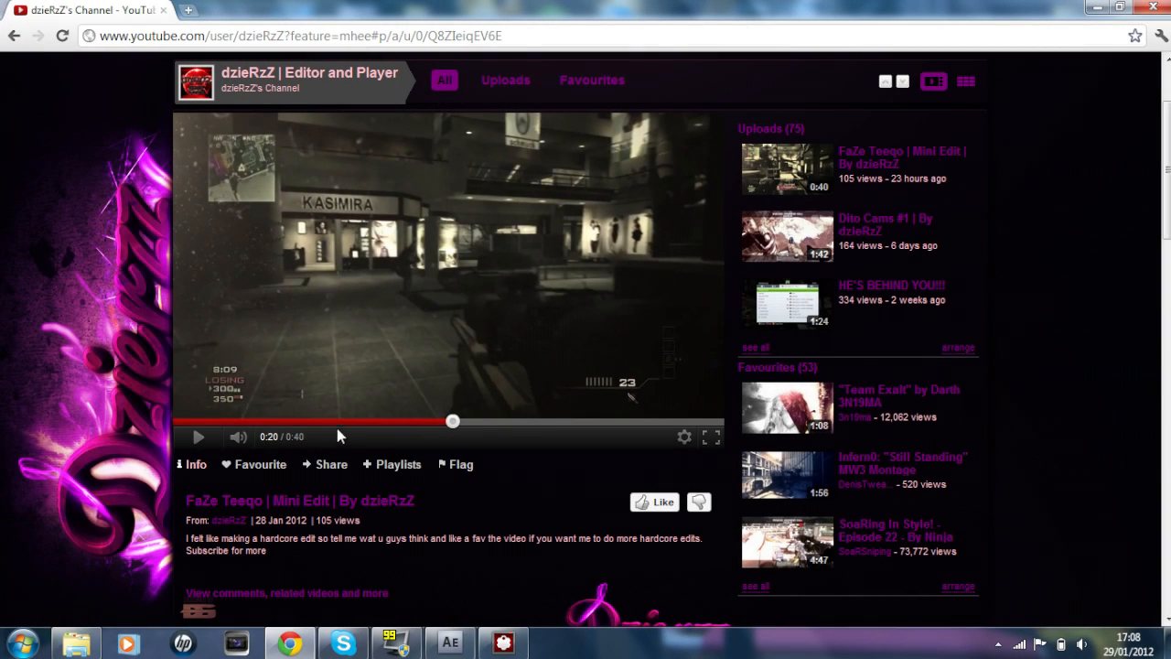
{"action": "mouse_move", "coordinate": [315, 417]}
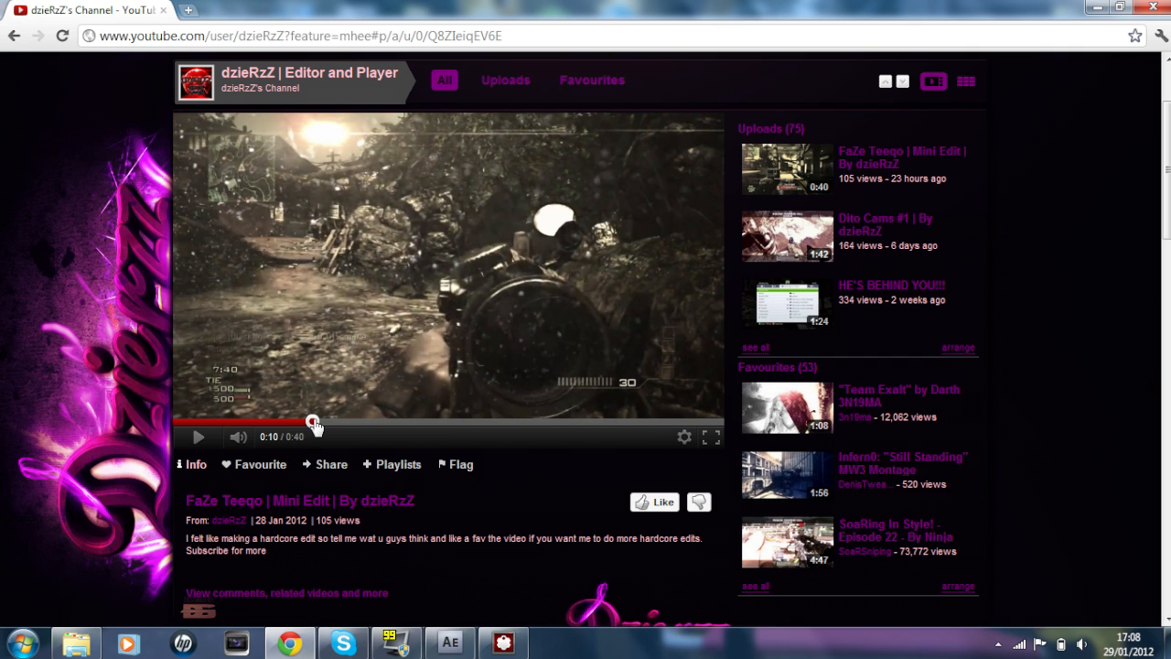
{"action": "mouse_move", "coordinate": [486, 335]}
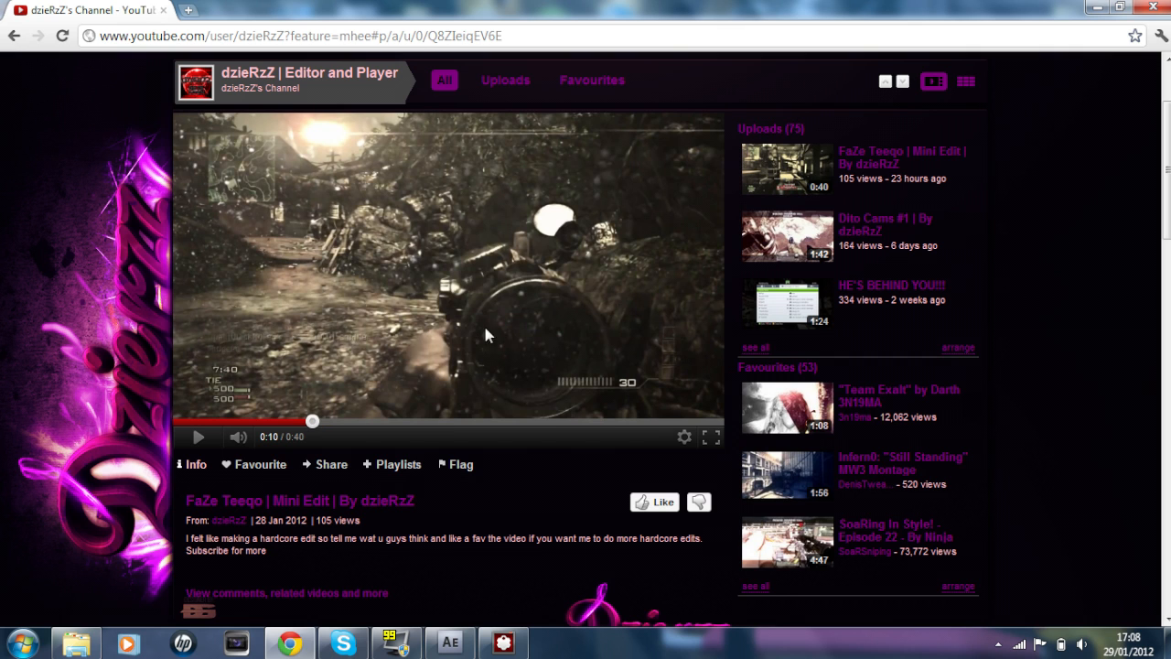
{"action": "mouse_move", "coordinate": [875, 174]}
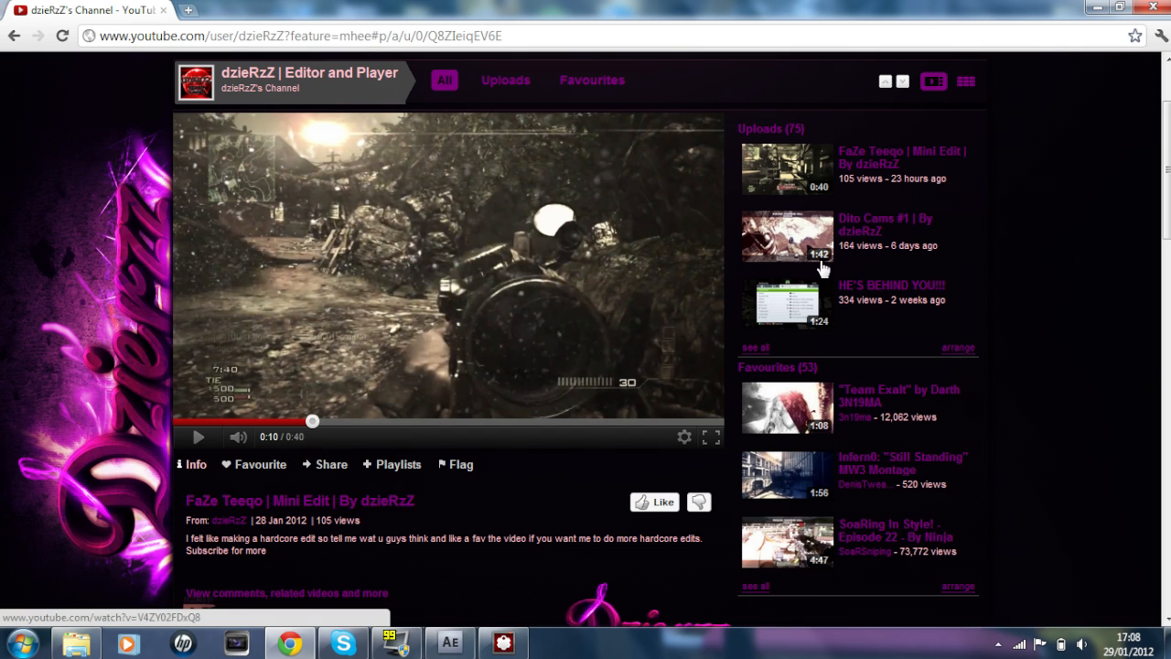
{"action": "mouse_move", "coordinate": [271, 421]}
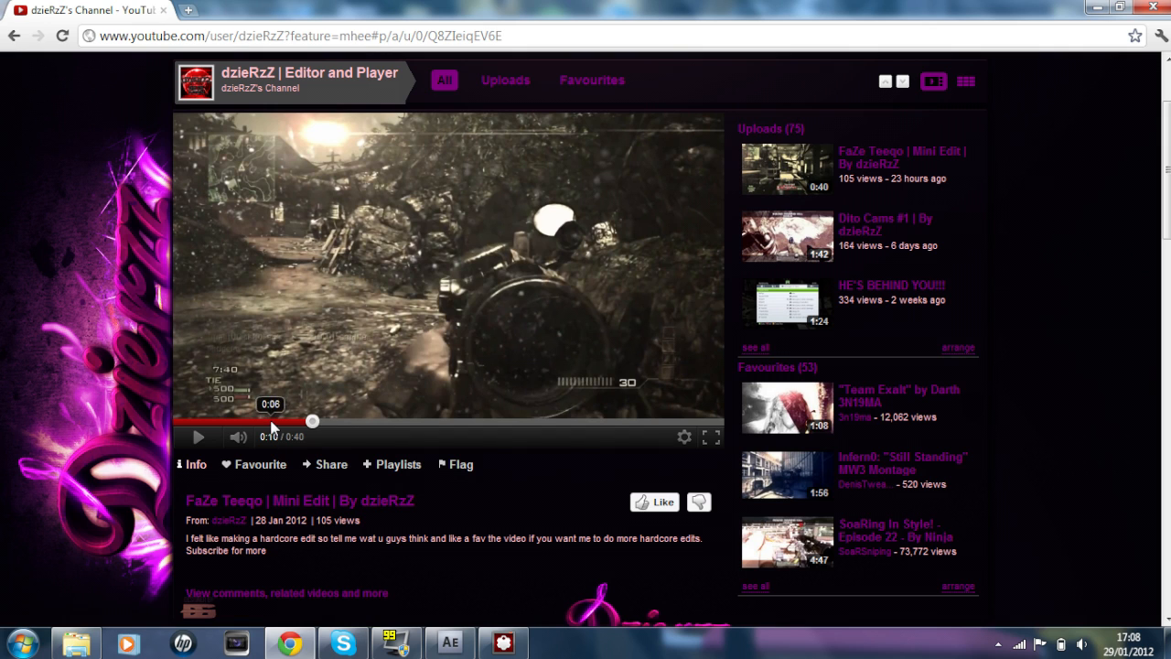
Apply the Hardcore 1 look from the Looks drawer to the game footage
{"action": "left_click", "coordinate": [368, 421]}
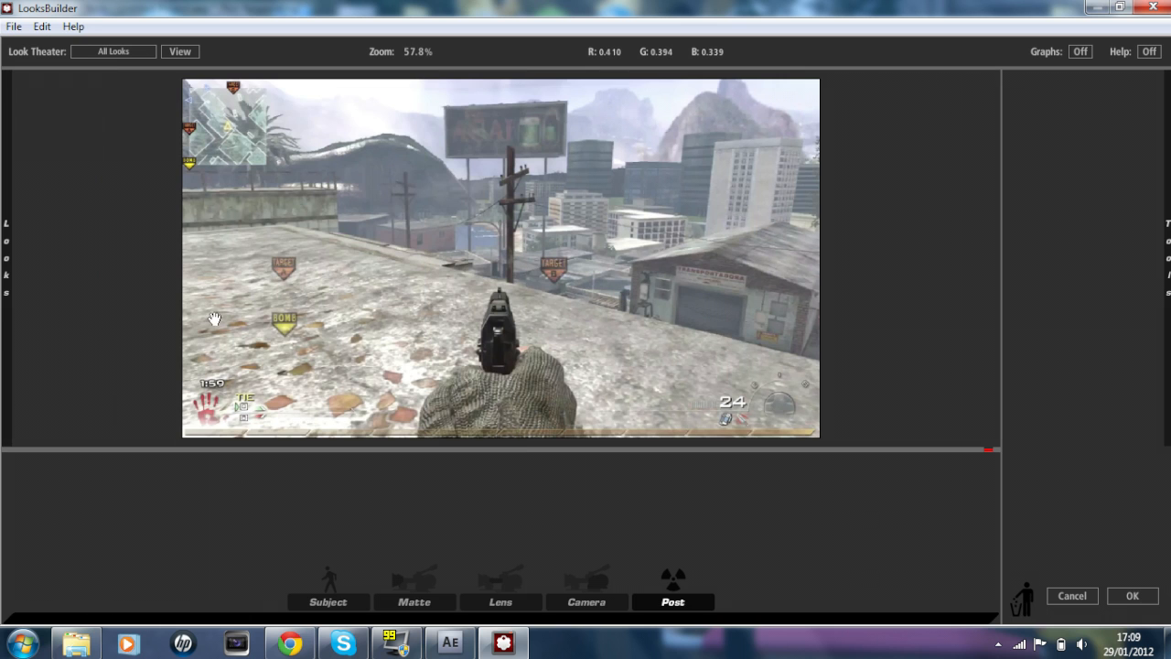
{"action": "left_click", "coordinate": [319, 227]}
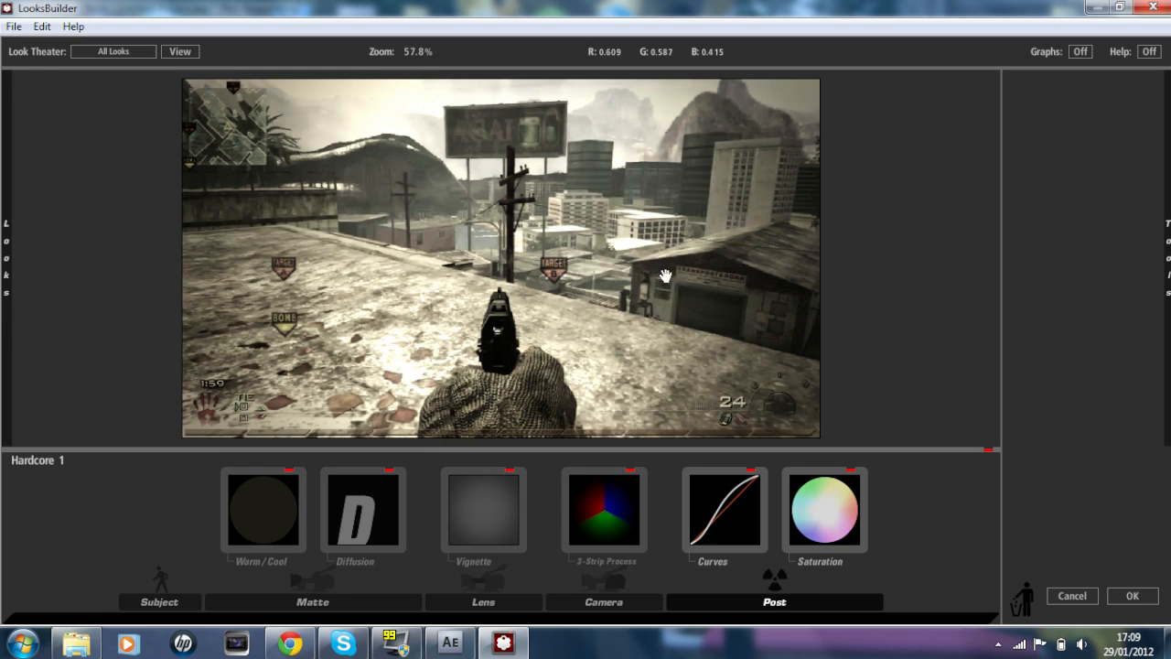
{"action": "mouse_move", "coordinate": [388, 163]}
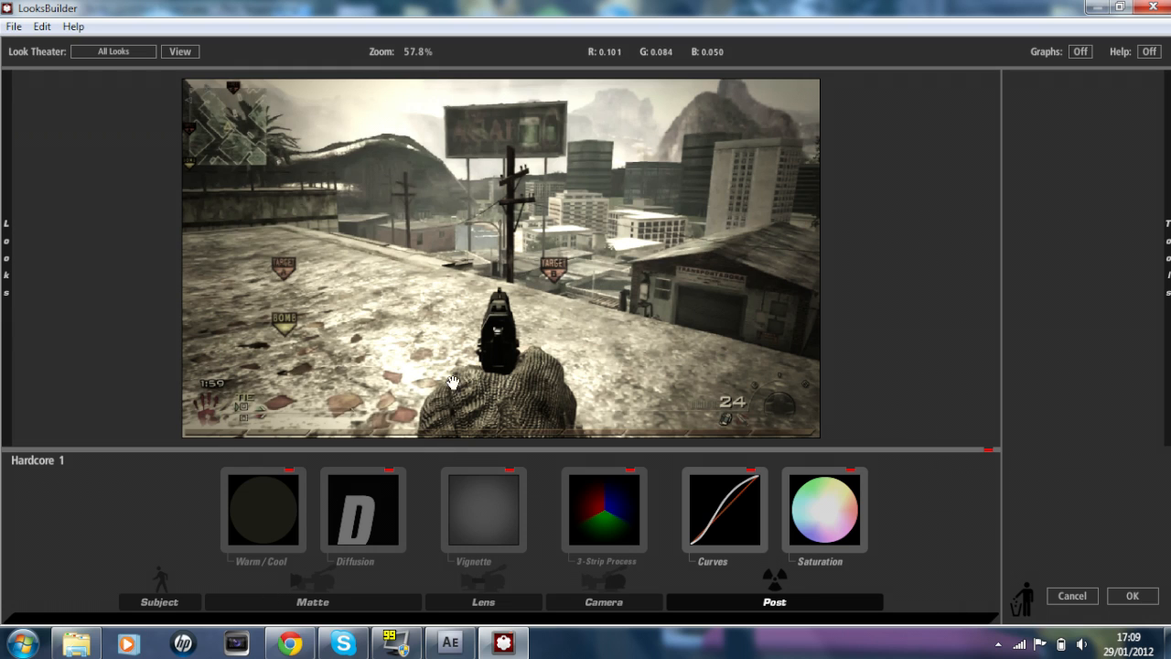
{"action": "left_click", "coordinate": [264, 509]}
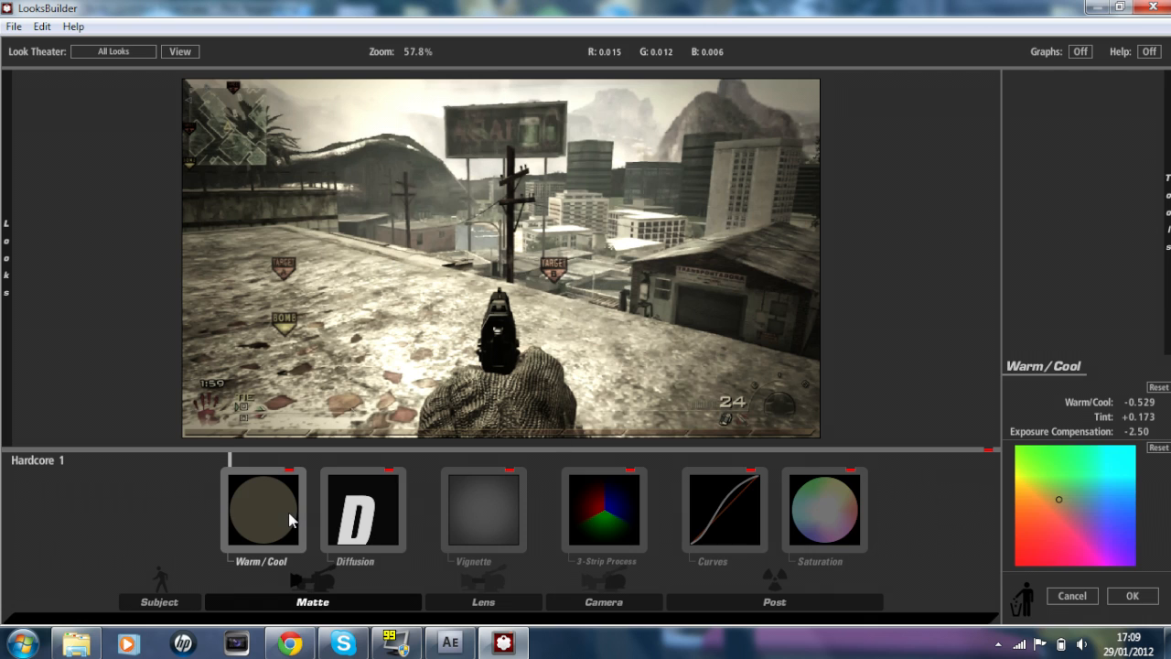
{"action": "left_click", "coordinate": [363, 508]}
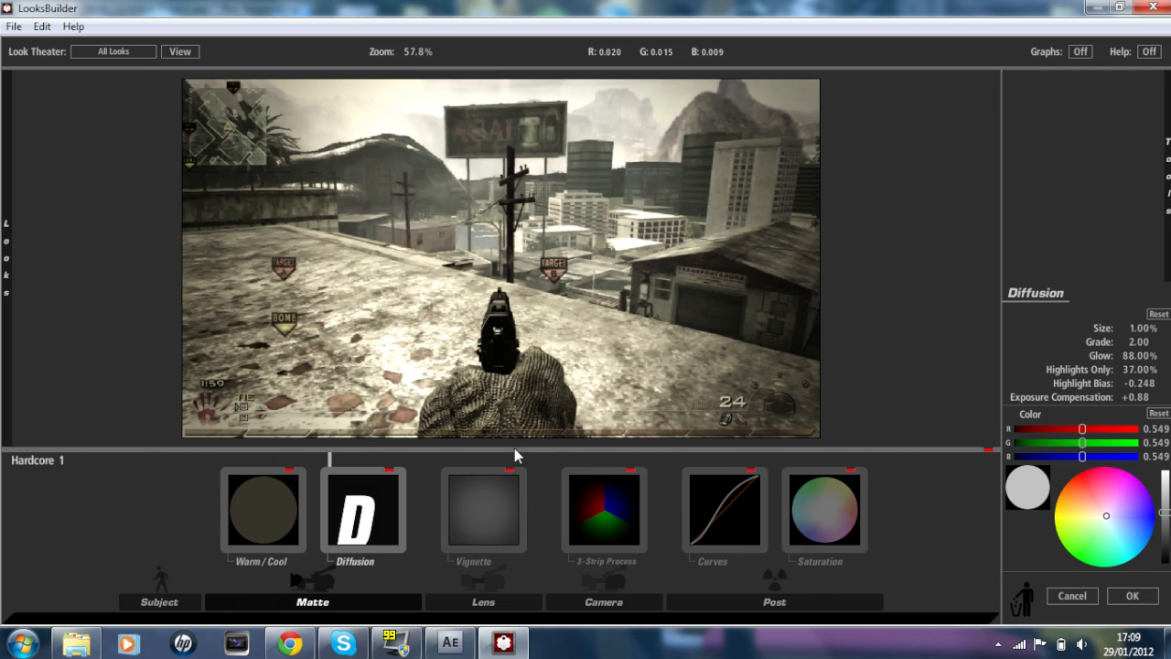
{"action": "left_click", "coordinate": [483, 508]}
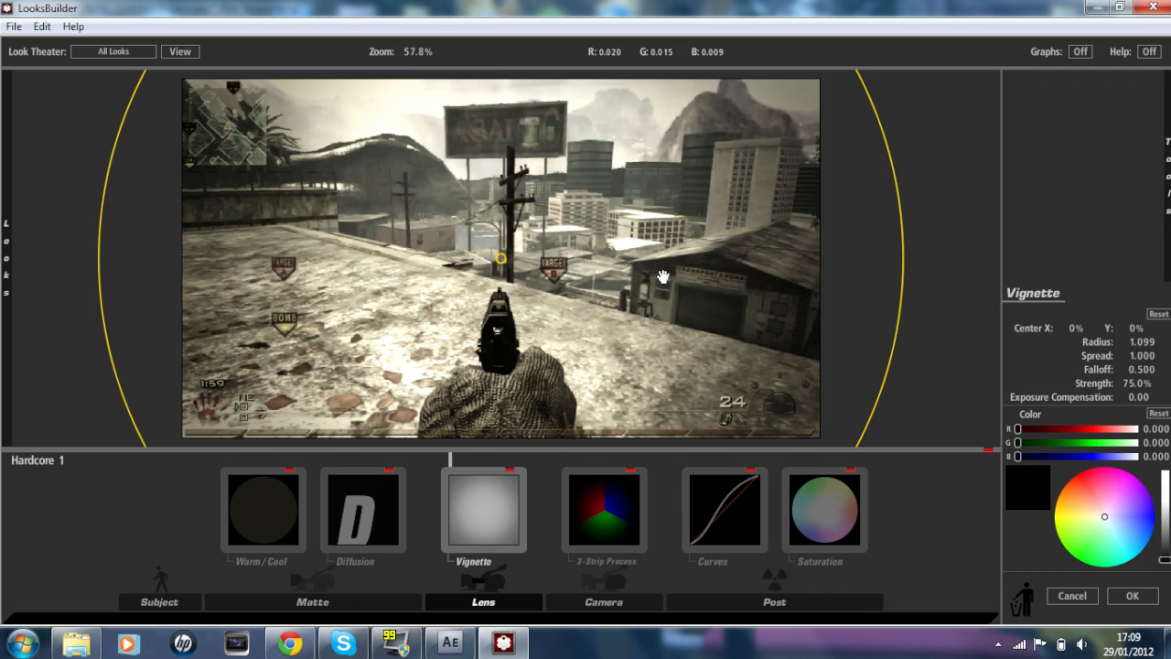
{"action": "mouse_move", "coordinate": [308, 611]}
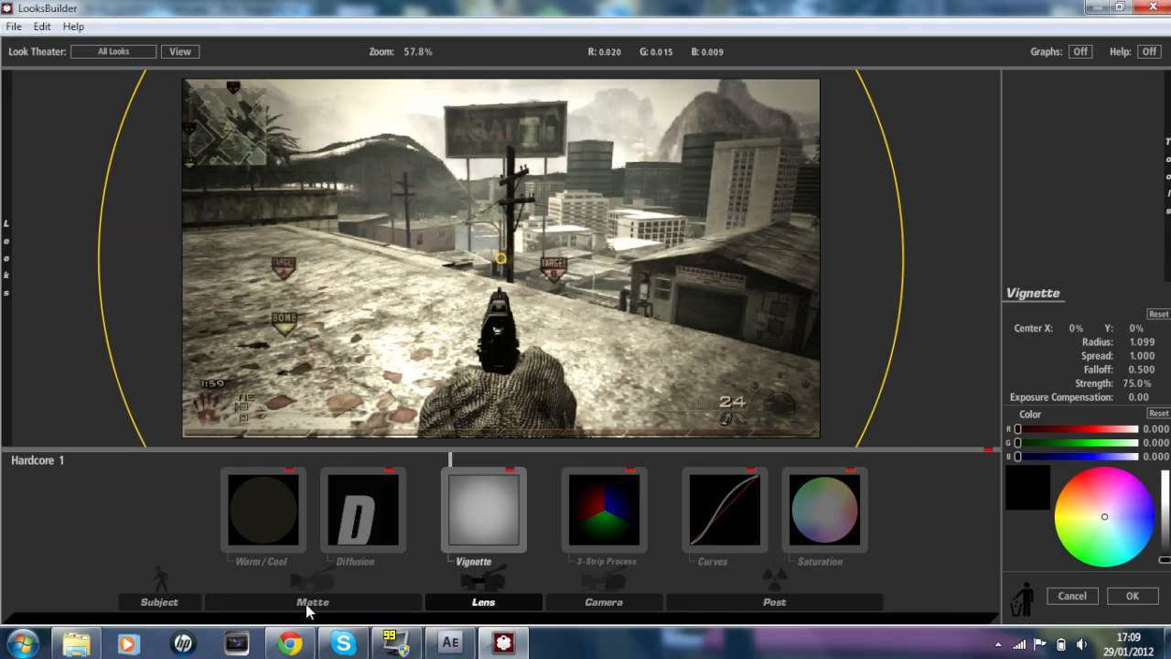
{"action": "left_click", "coordinate": [159, 601]}
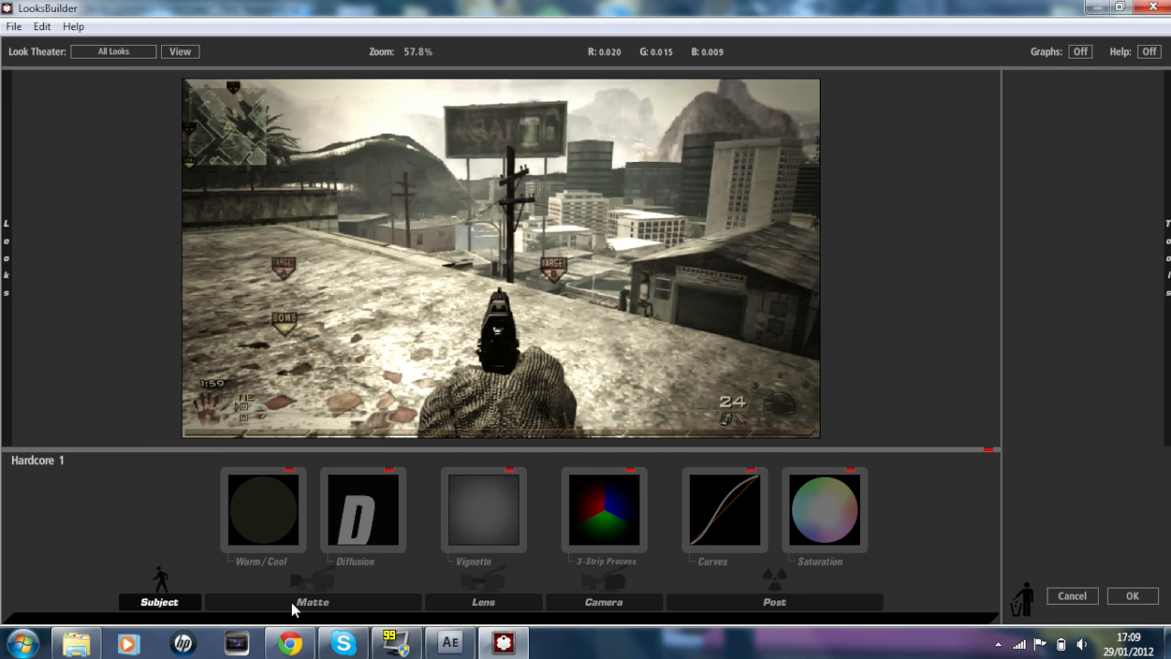
{"action": "left_click", "coordinate": [311, 601]}
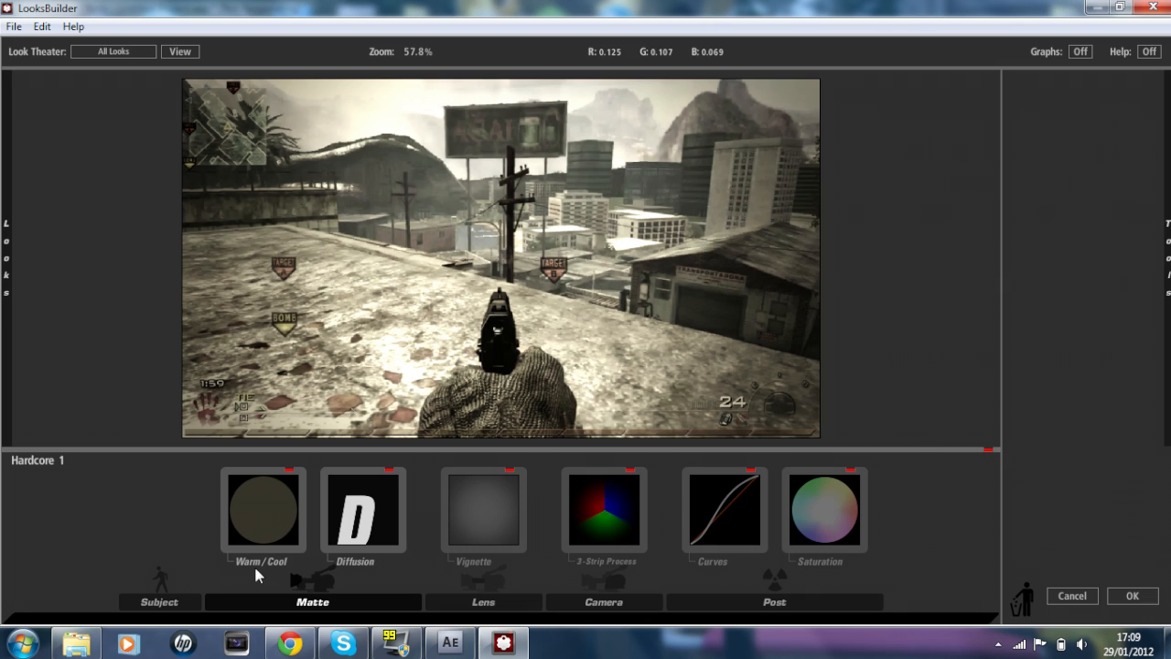
Browse the Matte tool library, then show Warm/Cool at −0.529, tint +0.173, exposure −2.50
{"action": "left_click", "coordinate": [311, 600]}
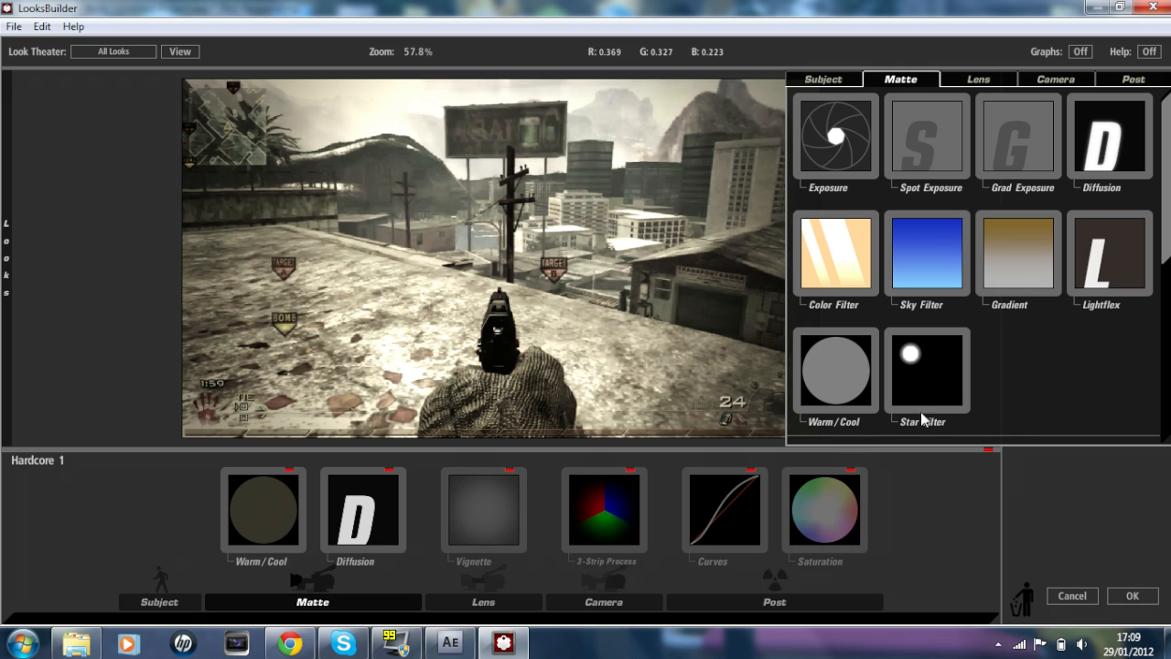
{"action": "mouse_move", "coordinate": [822, 435]}
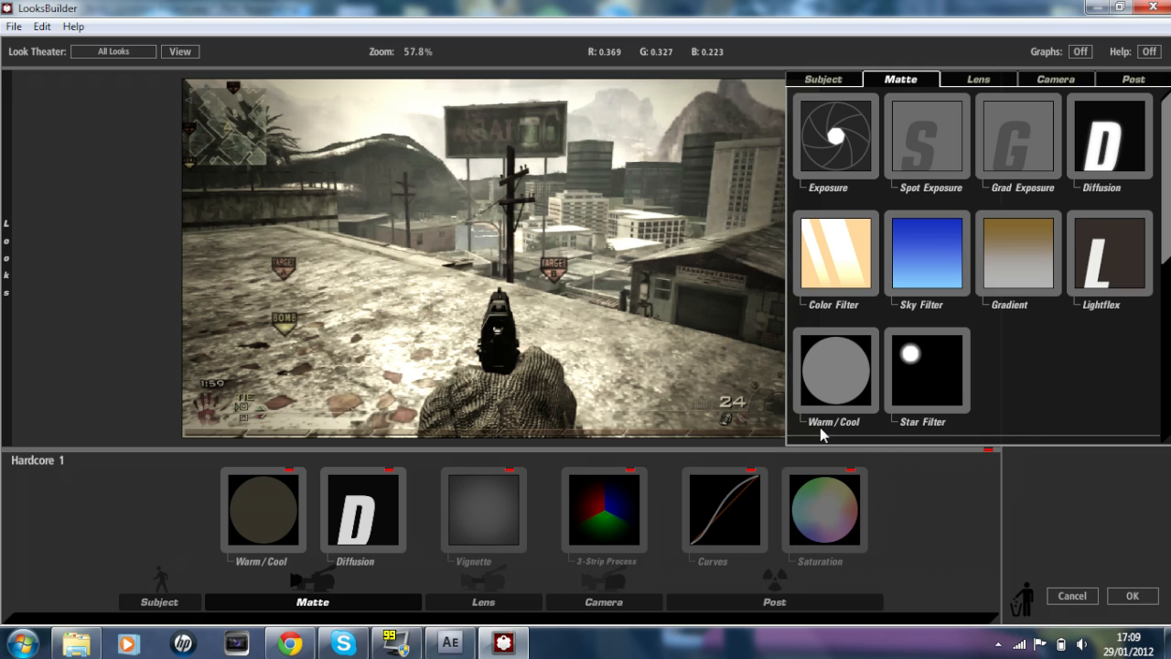
{"action": "mouse_move", "coordinate": [859, 388]}
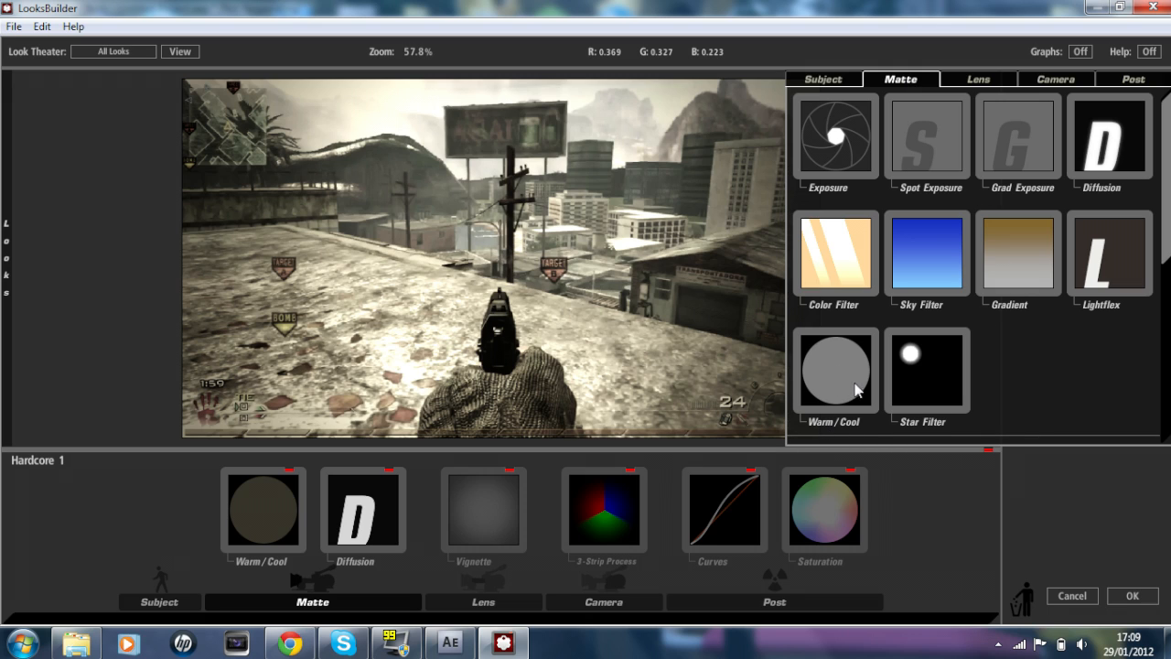
{"action": "left_click", "coordinate": [263, 509]}
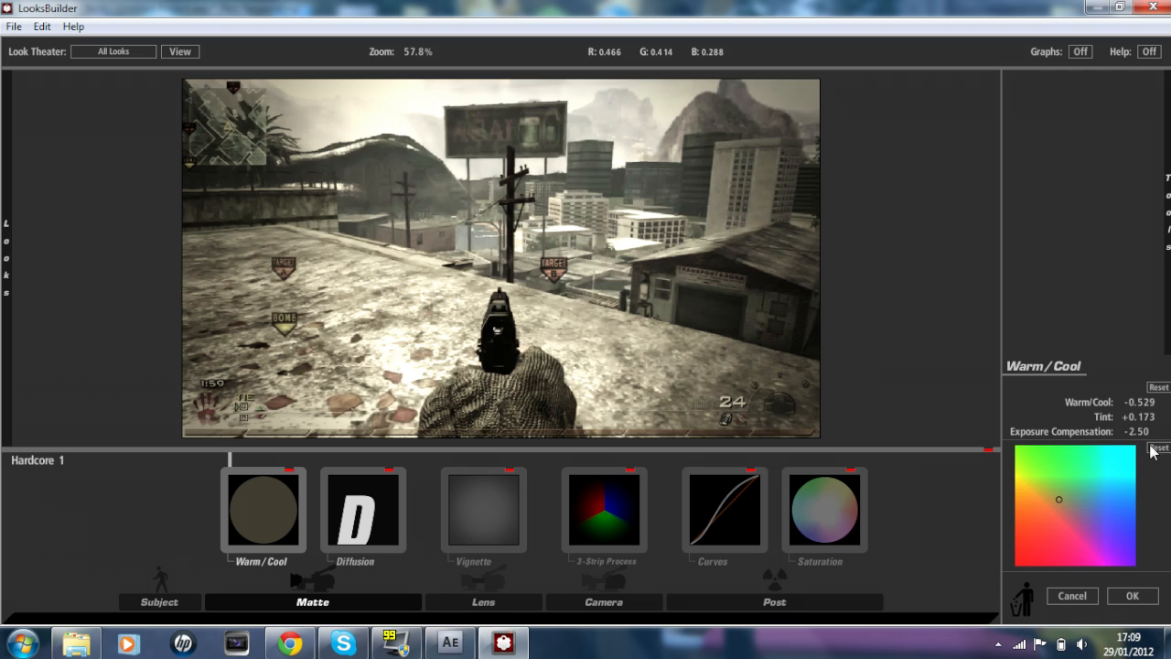
{"action": "mouse_move", "coordinate": [483, 498]}
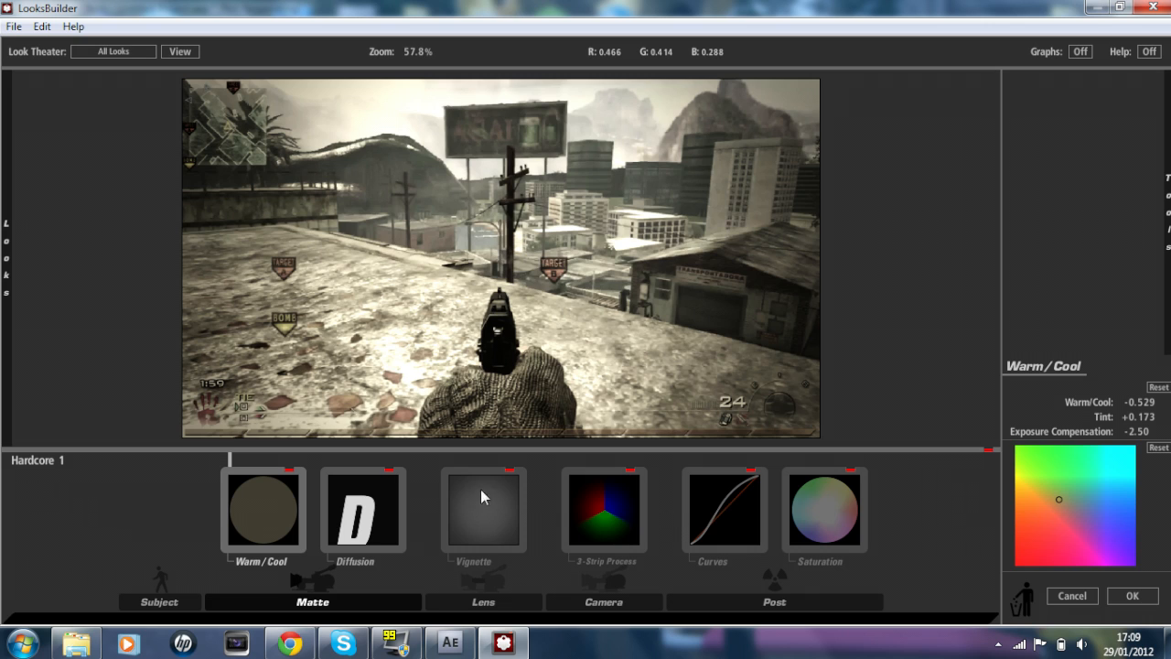
Show the Diffusion tool's settings: 88% glow, 37% highlights only, neutral grey
{"action": "left_click", "coordinate": [362, 509]}
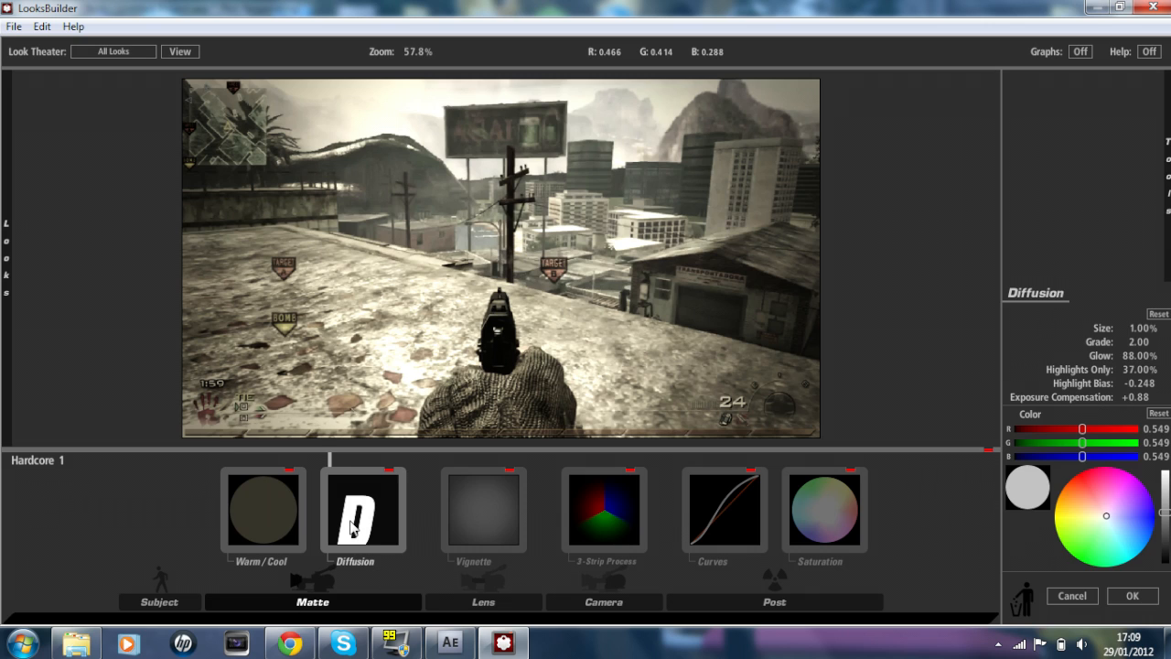
{"action": "mouse_move", "coordinate": [313, 611]}
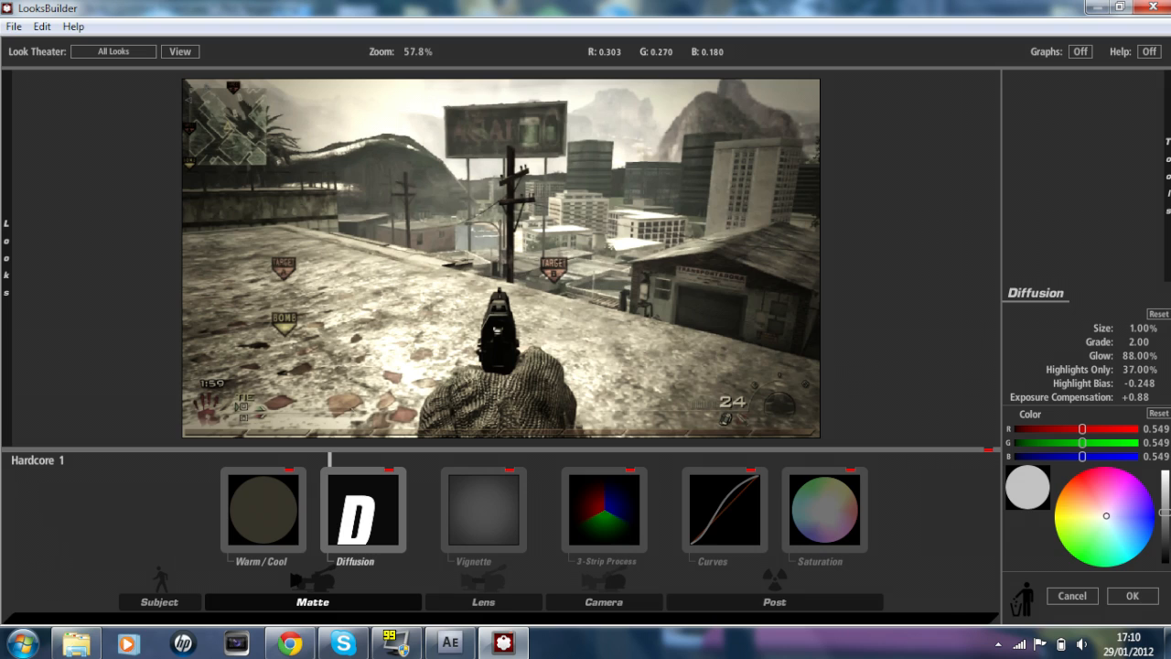
{"action": "mouse_move", "coordinate": [1106, 343]}
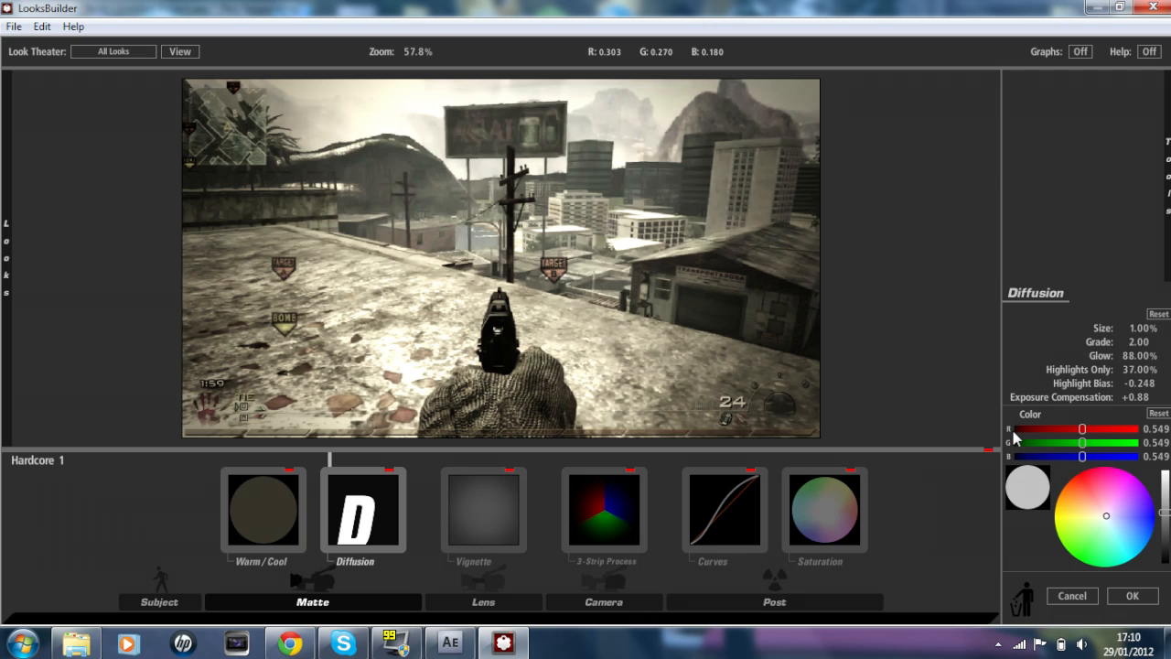
{"action": "mouse_move", "coordinate": [1102, 448]}
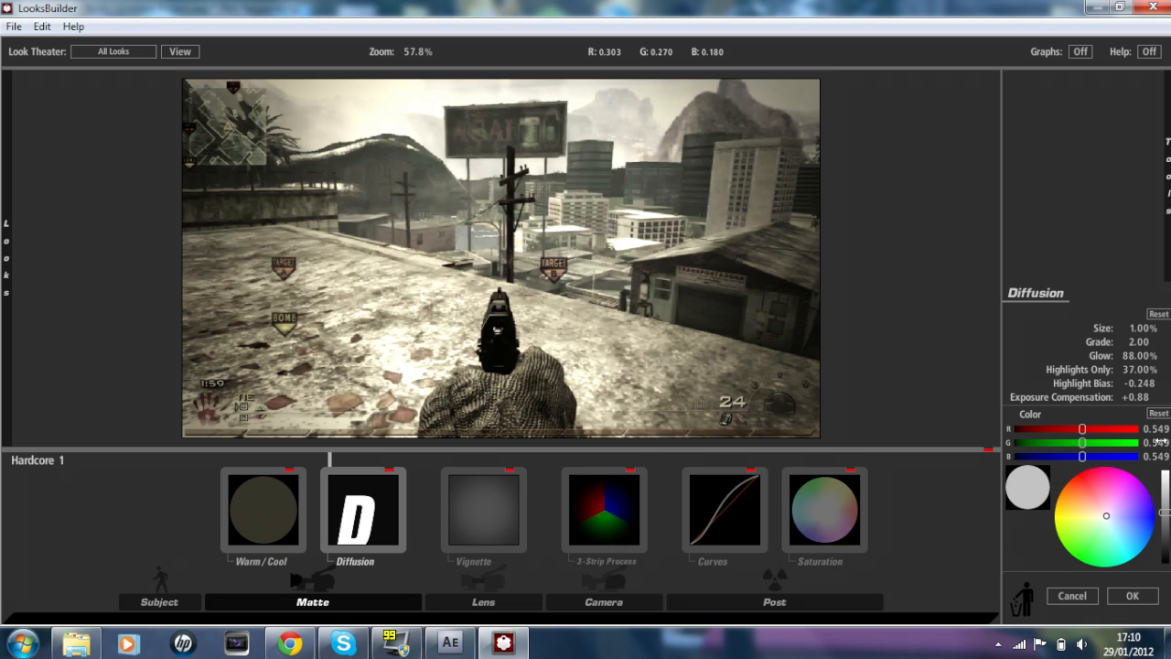
{"action": "mouse_move", "coordinate": [1162, 439]}
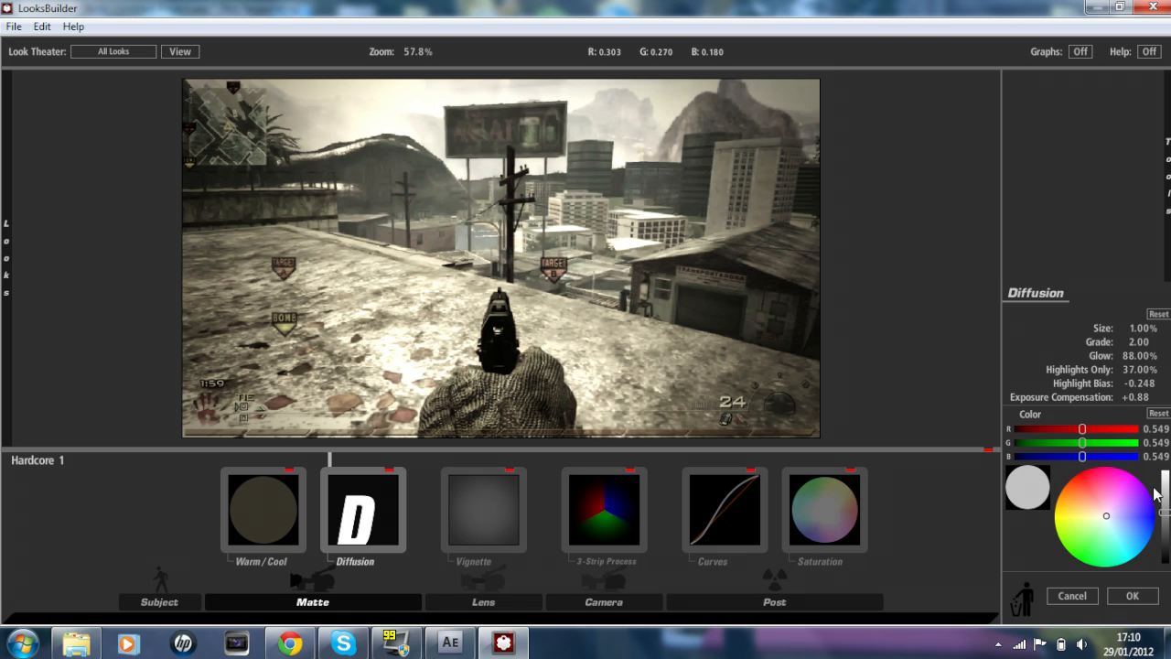
{"action": "mouse_move", "coordinate": [437, 600]}
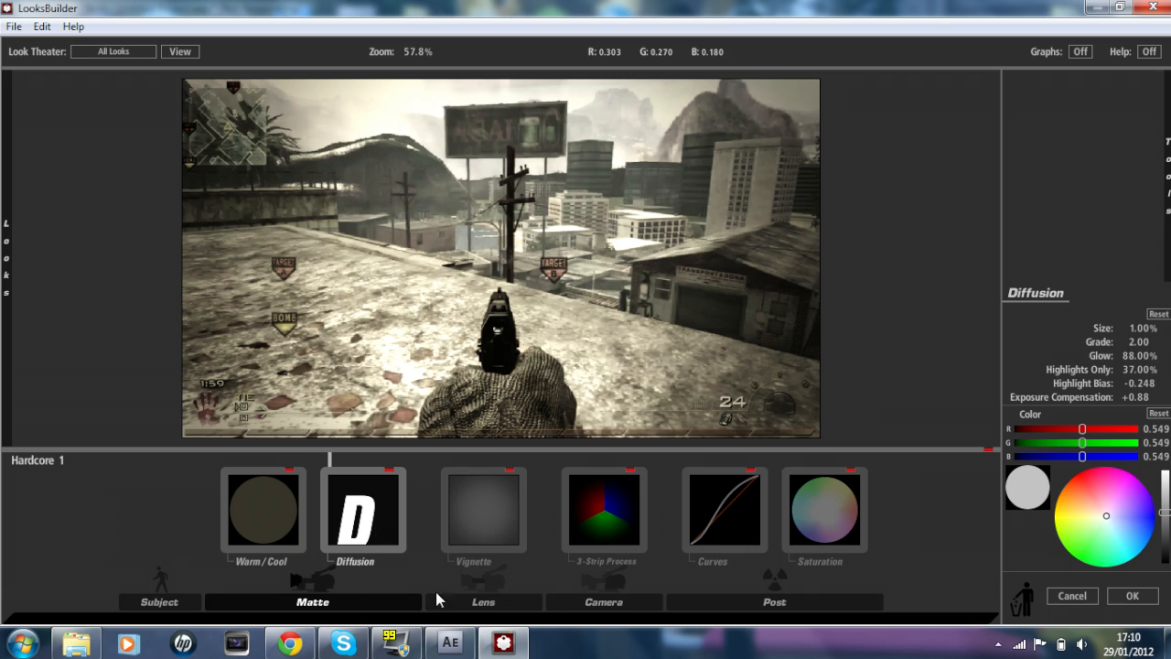
Adjust the vignette radius to about 1.056, keeping 75% strength and 0.500 falloff
{"action": "left_click", "coordinate": [483, 509]}
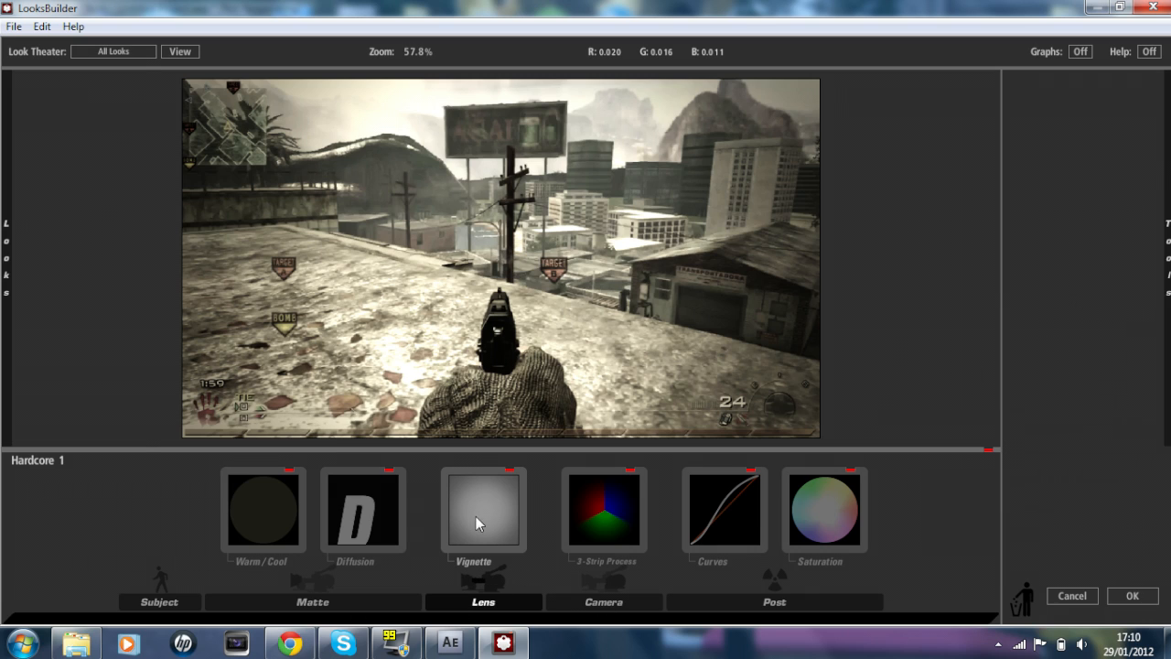
{"action": "left_click", "coordinate": [483, 509]}
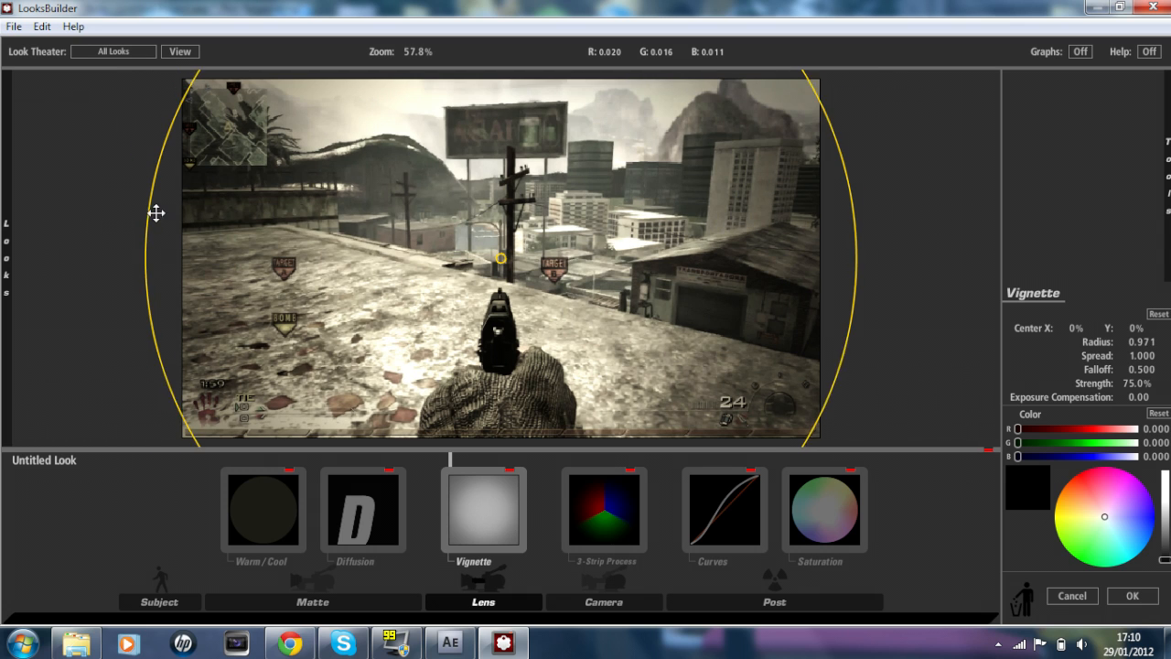
{"action": "left_click_drag", "start_coordinate": [163, 216], "coordinate": [187, 216]}
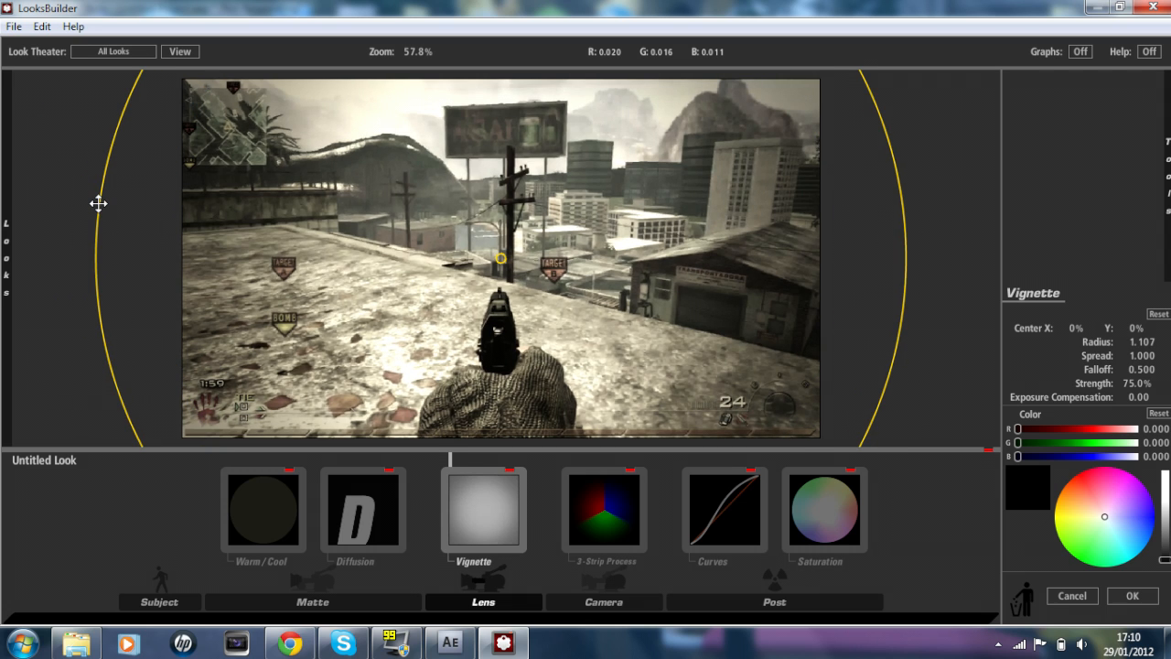
{"action": "mouse_move", "coordinate": [164, 216]}
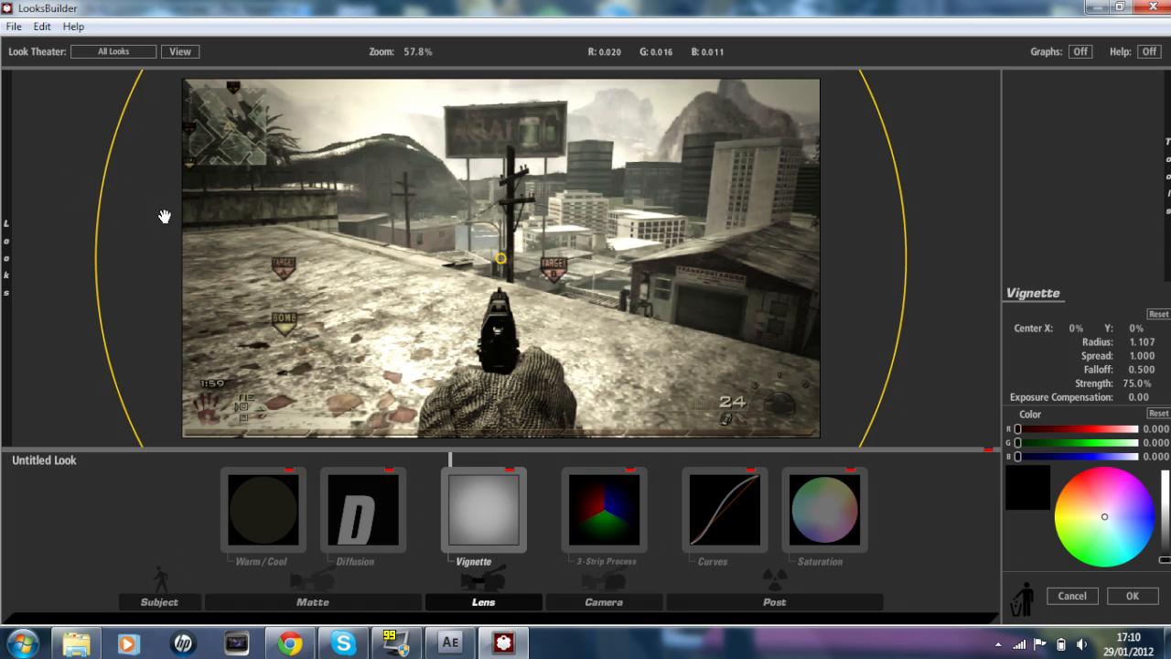
{"action": "left_click_drag", "start_coordinate": [165, 216], "coordinate": [124, 245]}
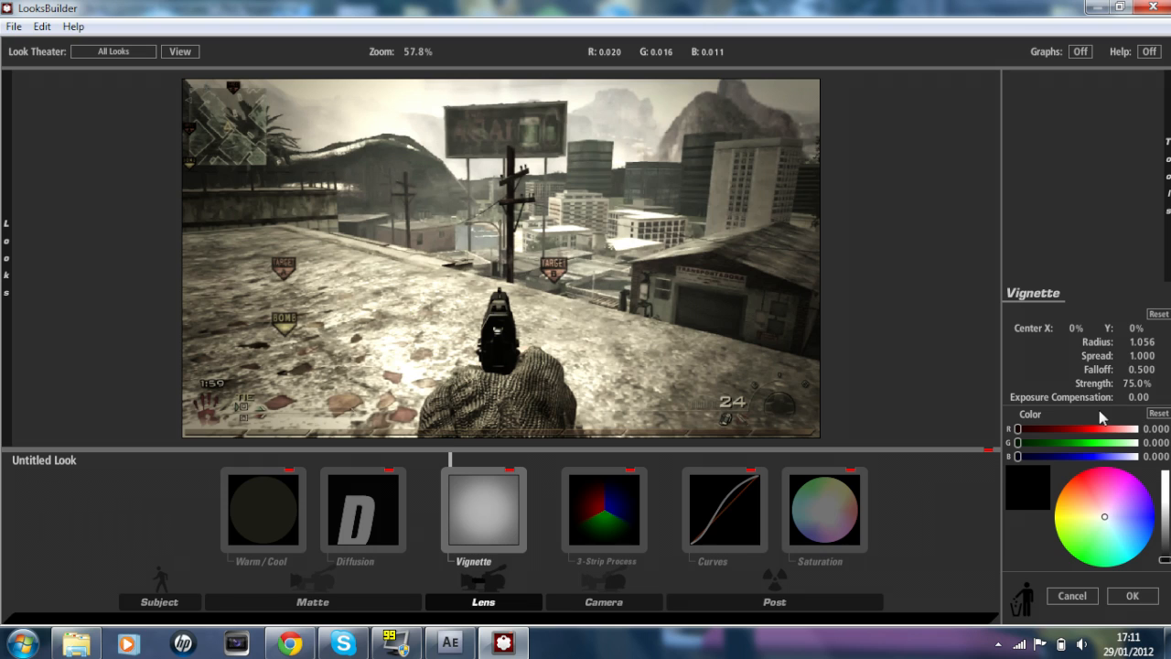
{"action": "mouse_move", "coordinate": [1023, 436]}
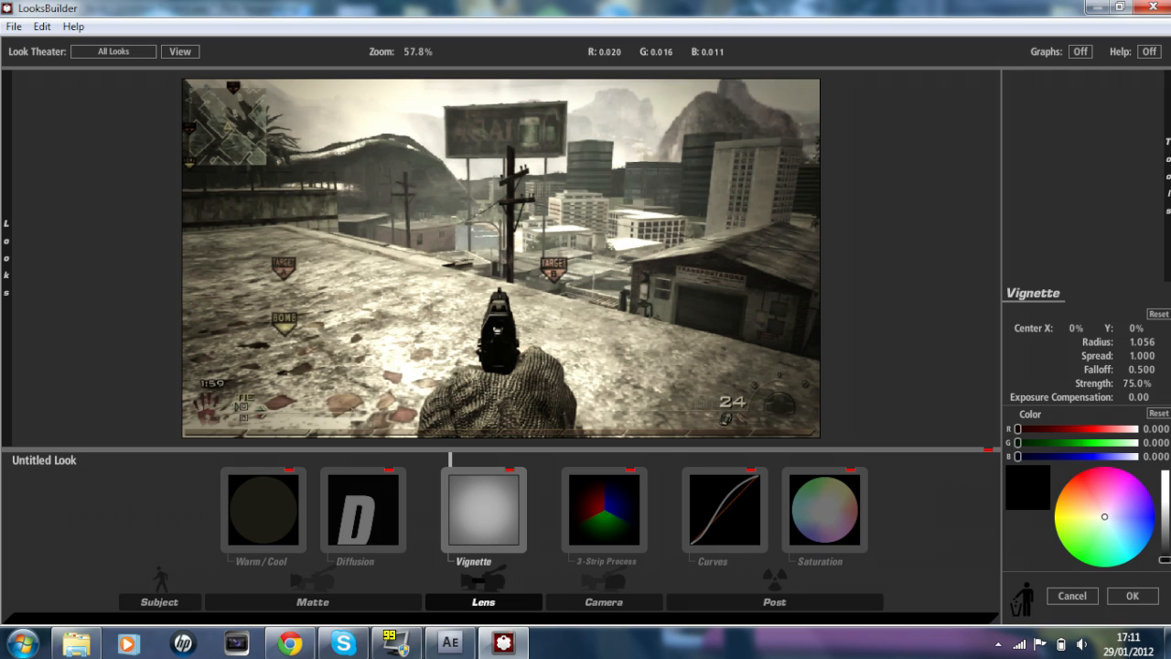
{"action": "mouse_move", "coordinate": [1032, 494]}
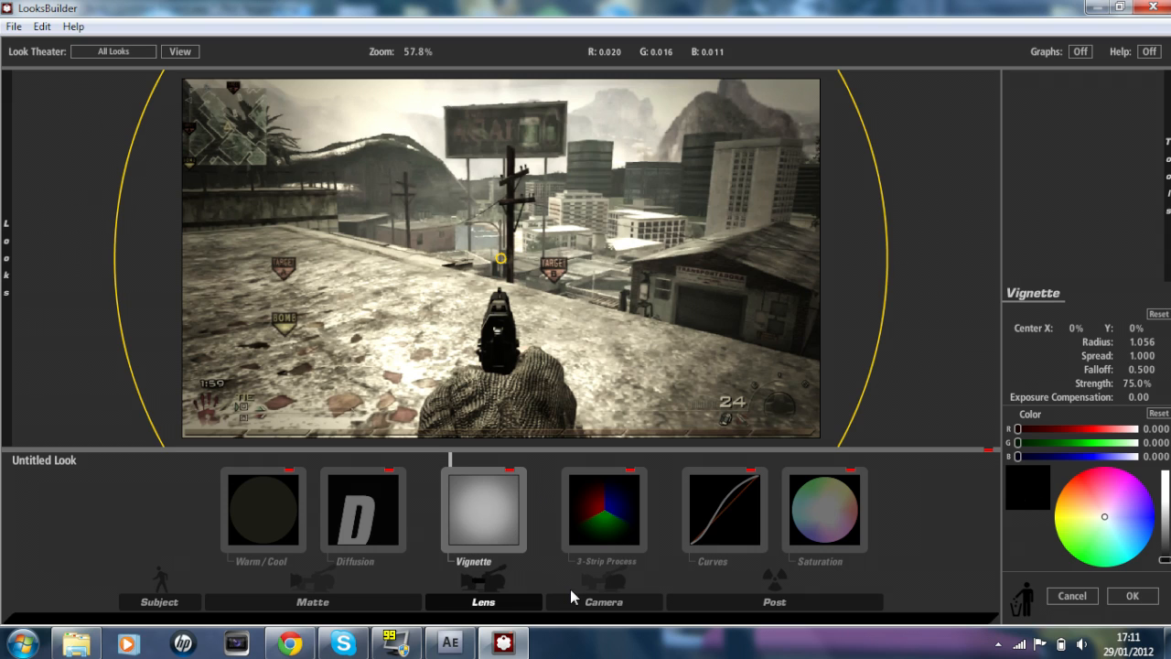
{"action": "left_click", "coordinate": [604, 601]}
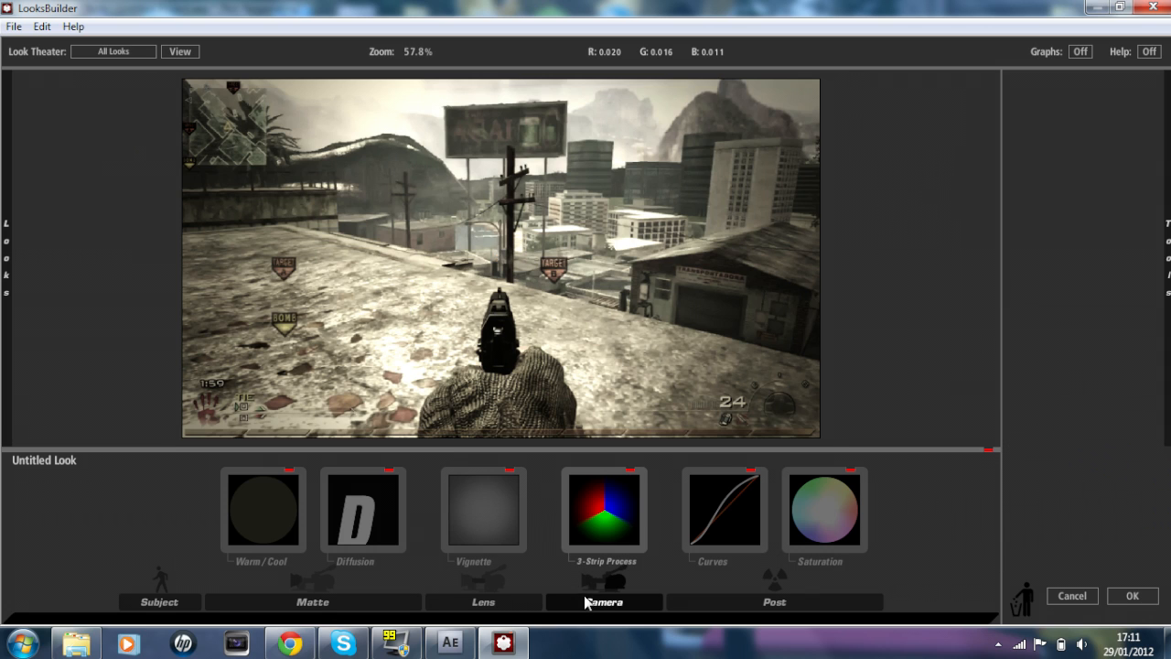
Show the 3-Strip Process settings from the Camera library: −4.00% strength, +0.45 exposure
{"action": "left_click", "coordinate": [604, 600]}
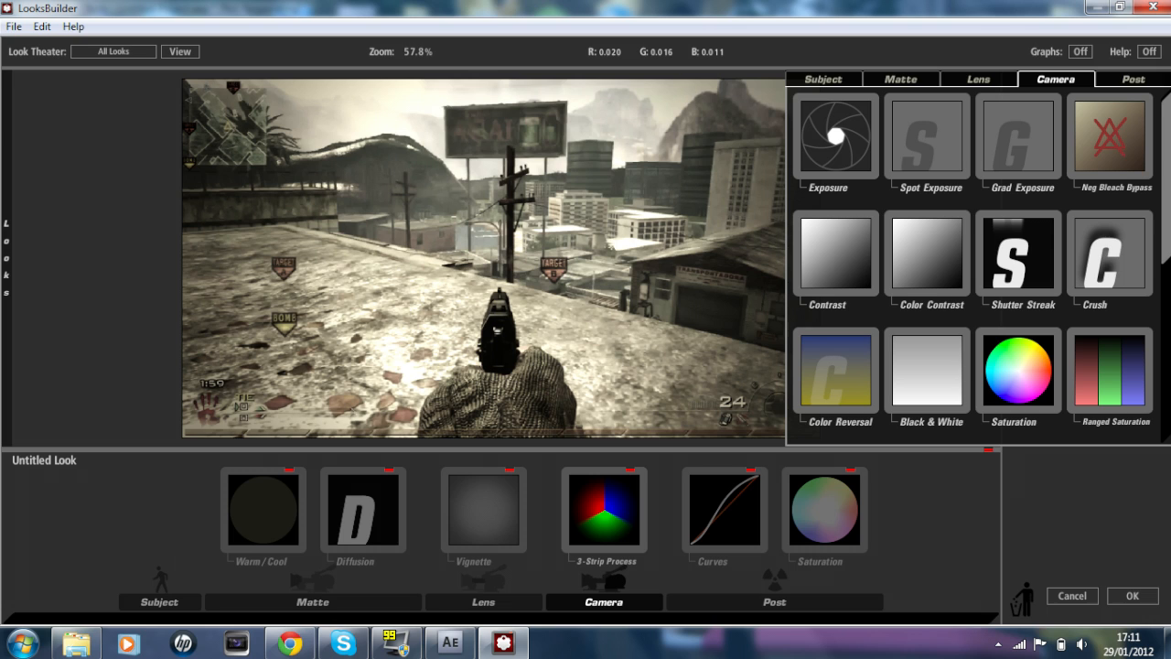
{"action": "scroll", "scroll_direction": "down", "scroll_amount": 3}
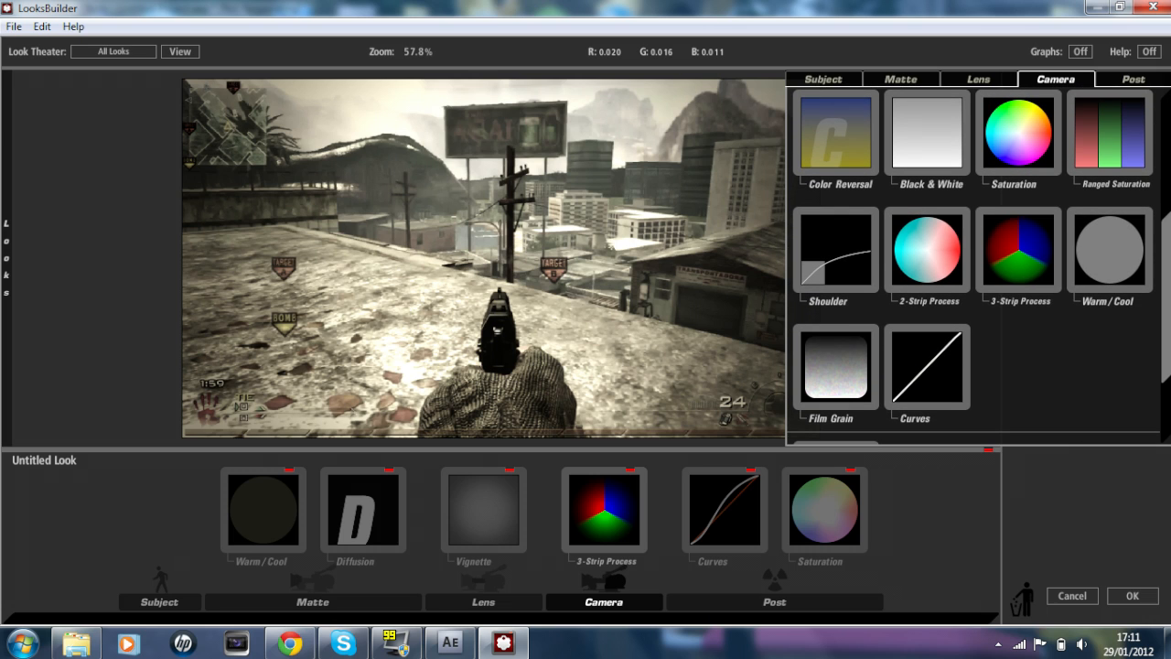
{"action": "mouse_move", "coordinate": [1032, 266]}
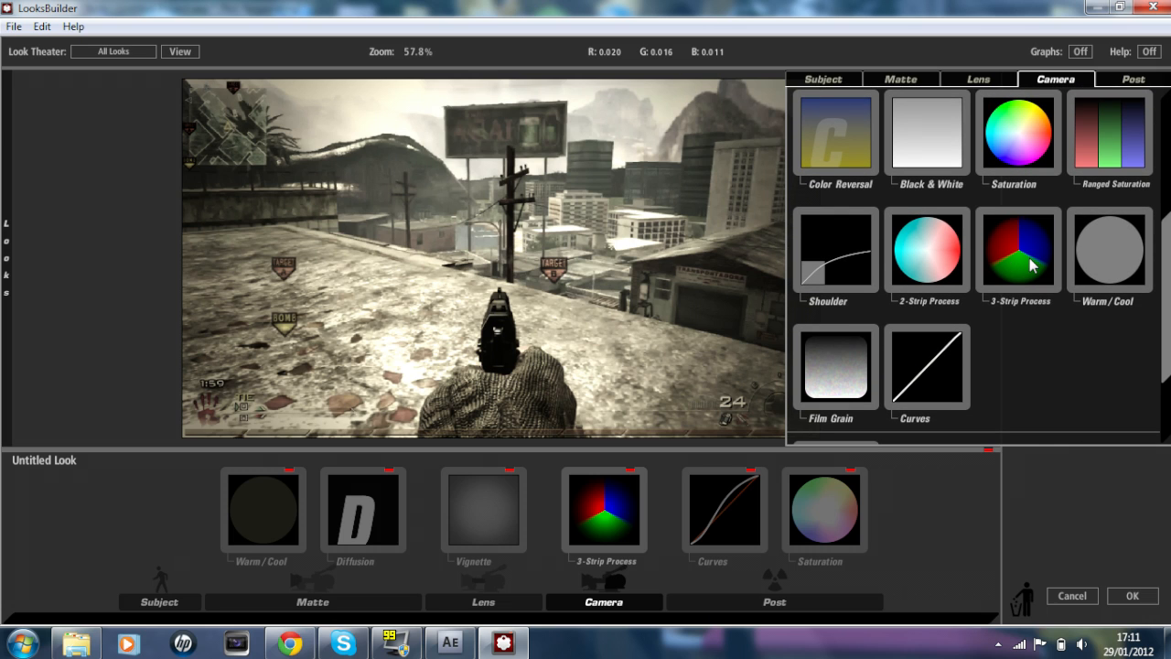
{"action": "left_click", "coordinate": [1017, 249]}
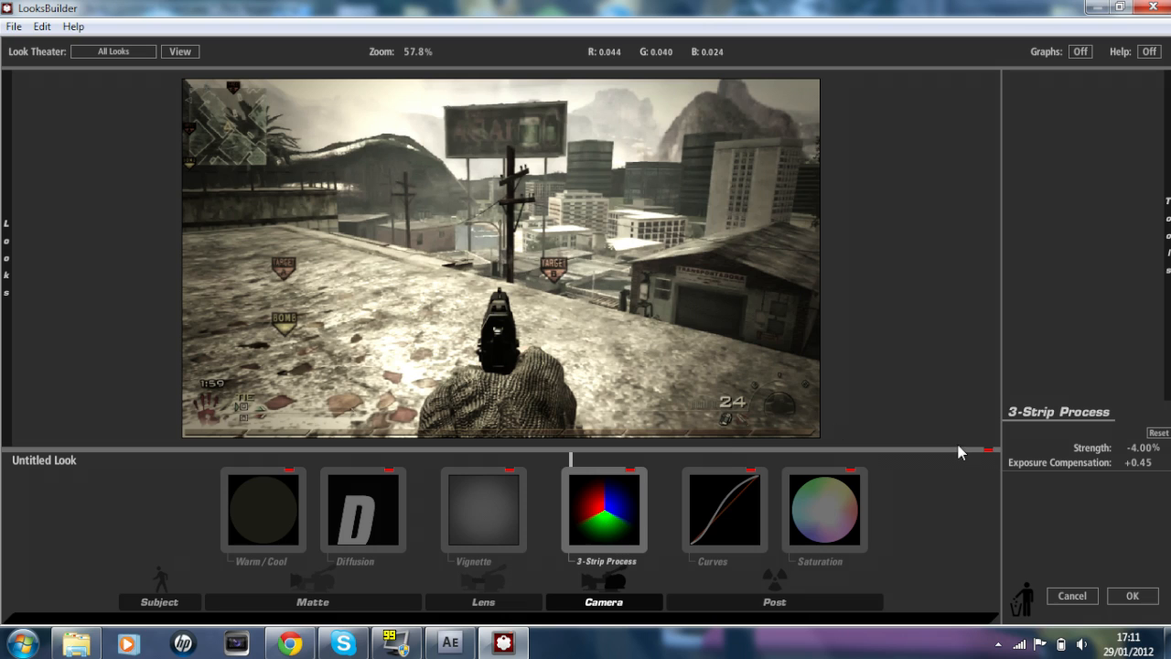
{"action": "mouse_move", "coordinate": [1102, 455]}
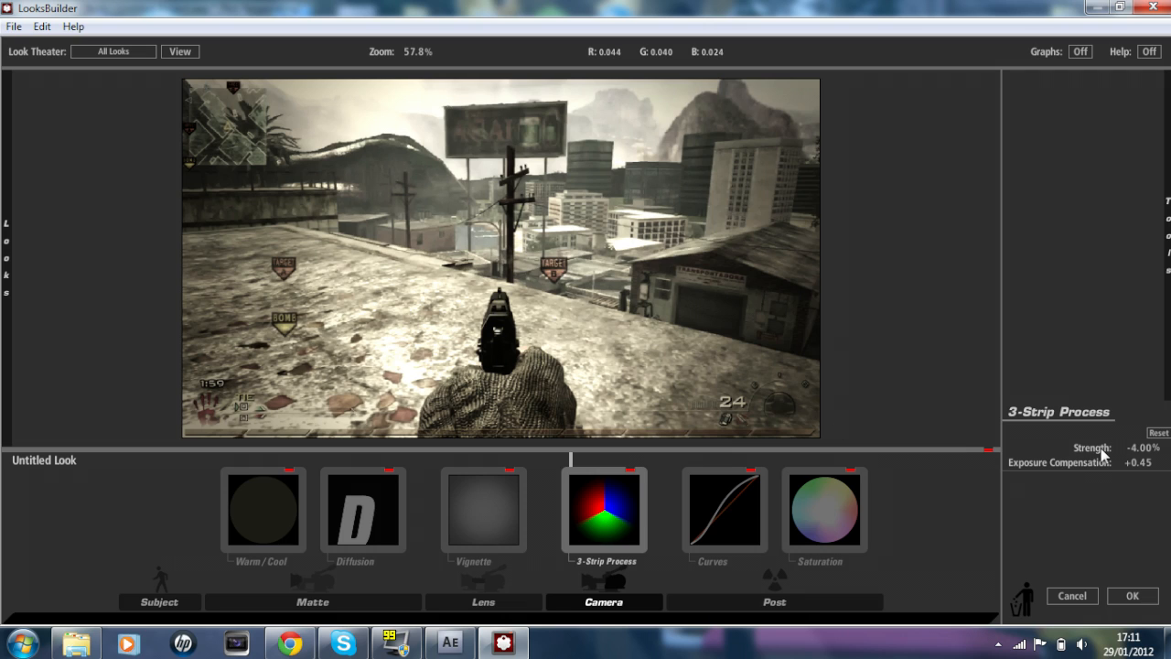
{"action": "mouse_move", "coordinate": [1062, 469]}
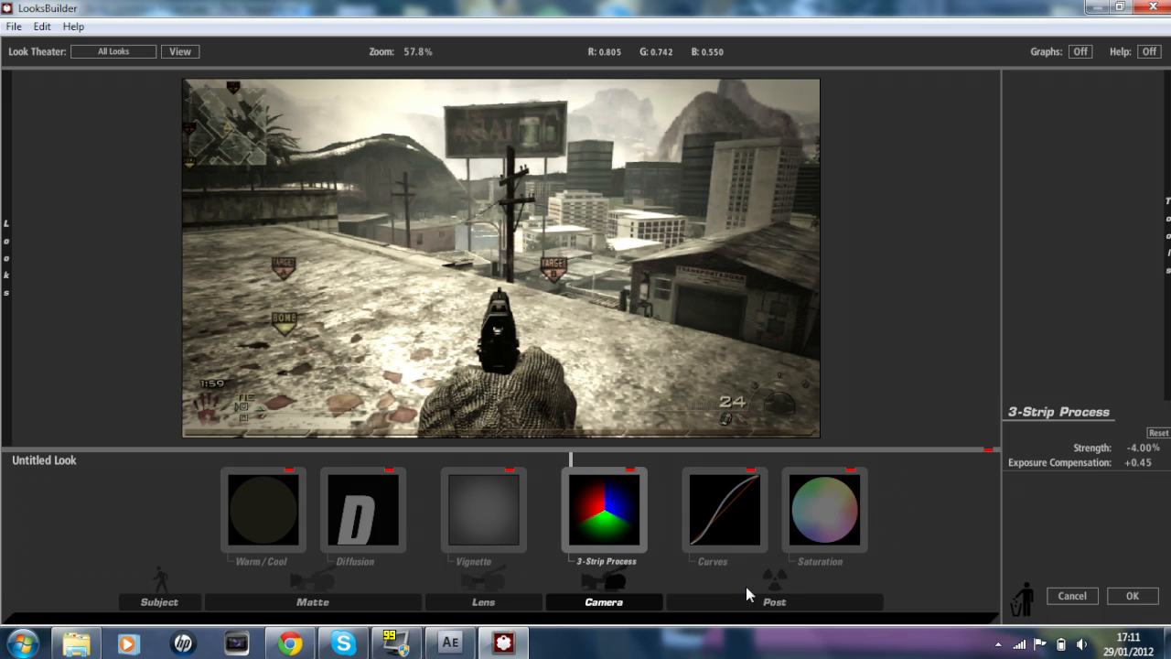
{"action": "left_click", "coordinate": [774, 602]}
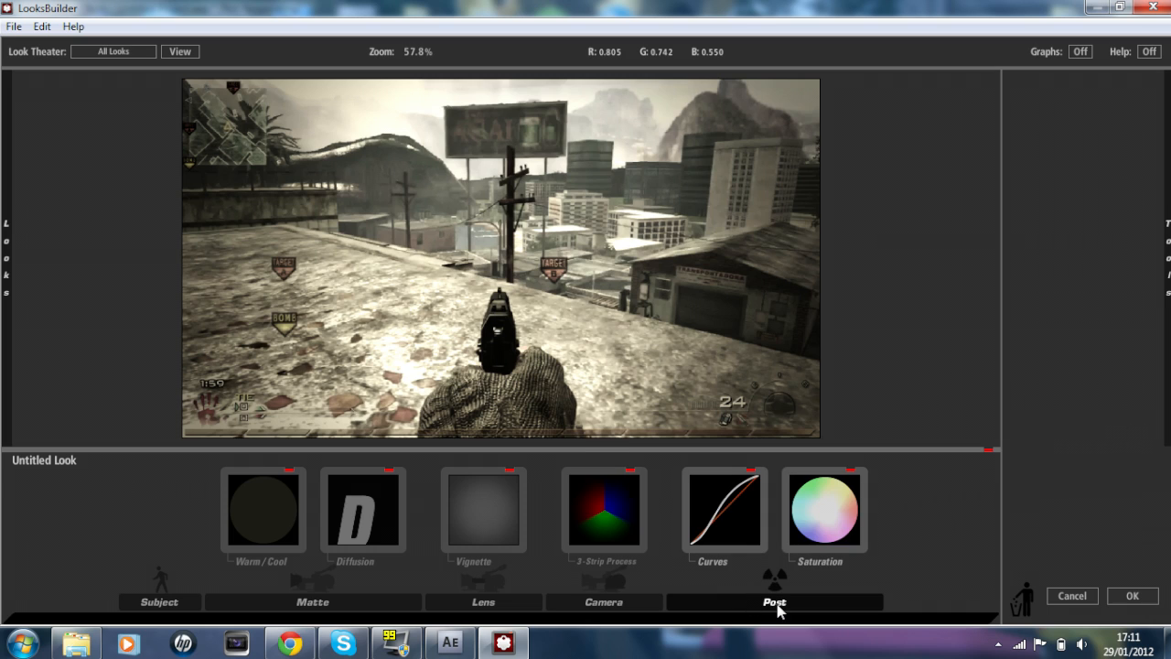
Inspect the Curves tool's RGB, red, green and blue channel curves without changing them
{"action": "left_click", "coordinate": [725, 509]}
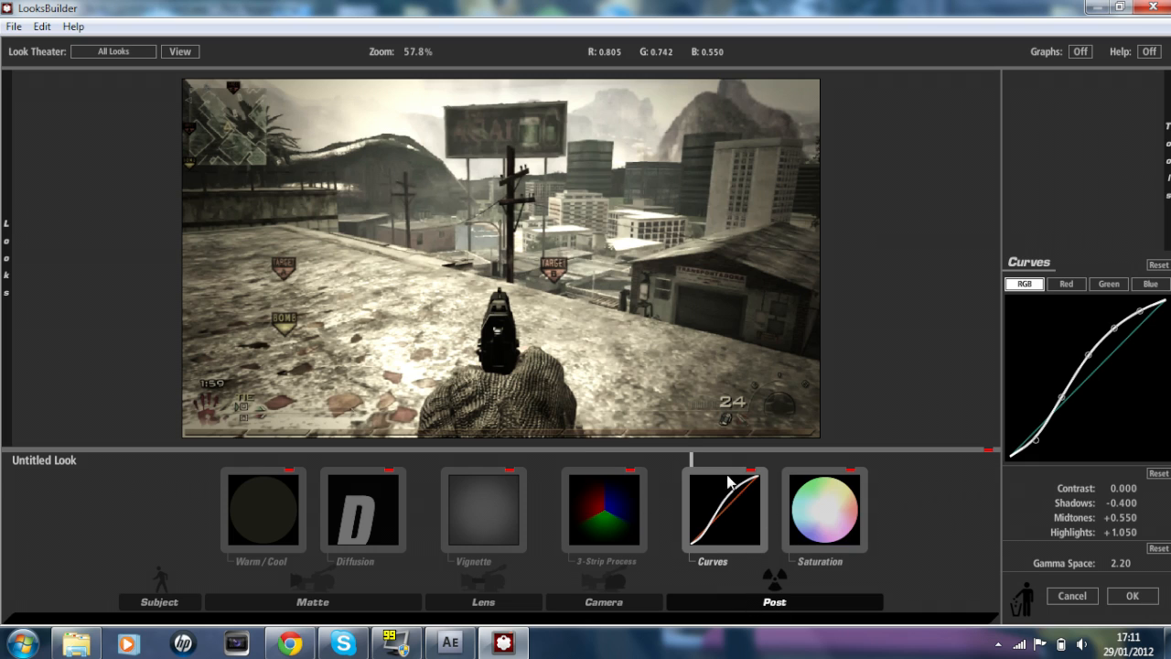
{"action": "mouse_move", "coordinate": [1158, 407]}
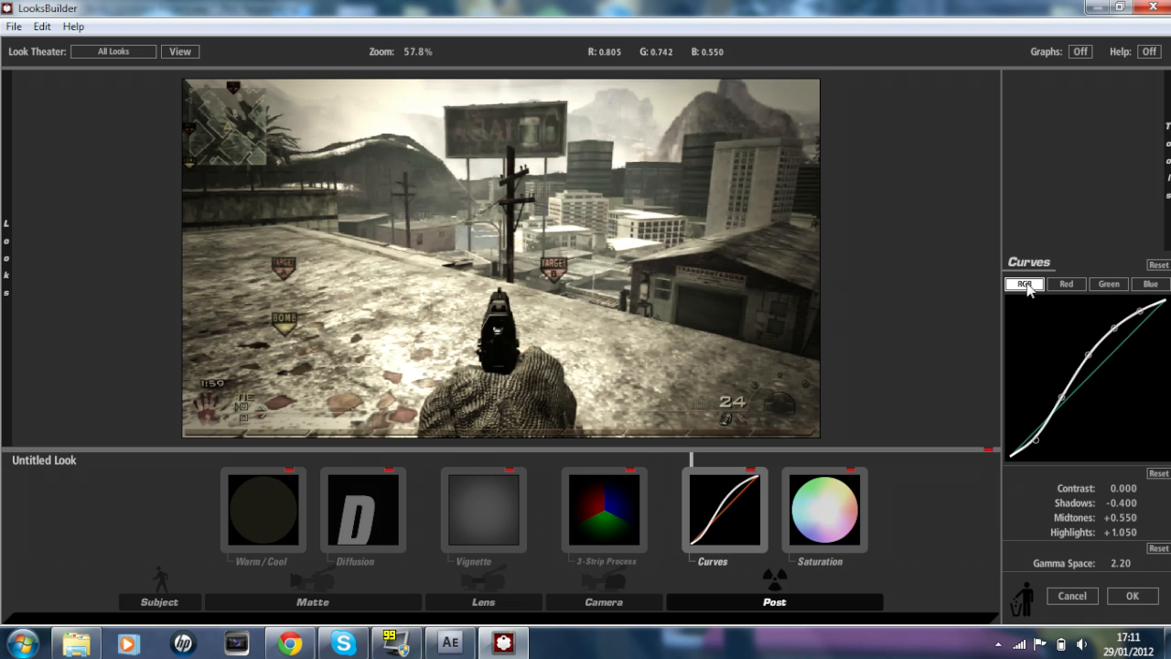
{"action": "mouse_move", "coordinate": [1116, 491]}
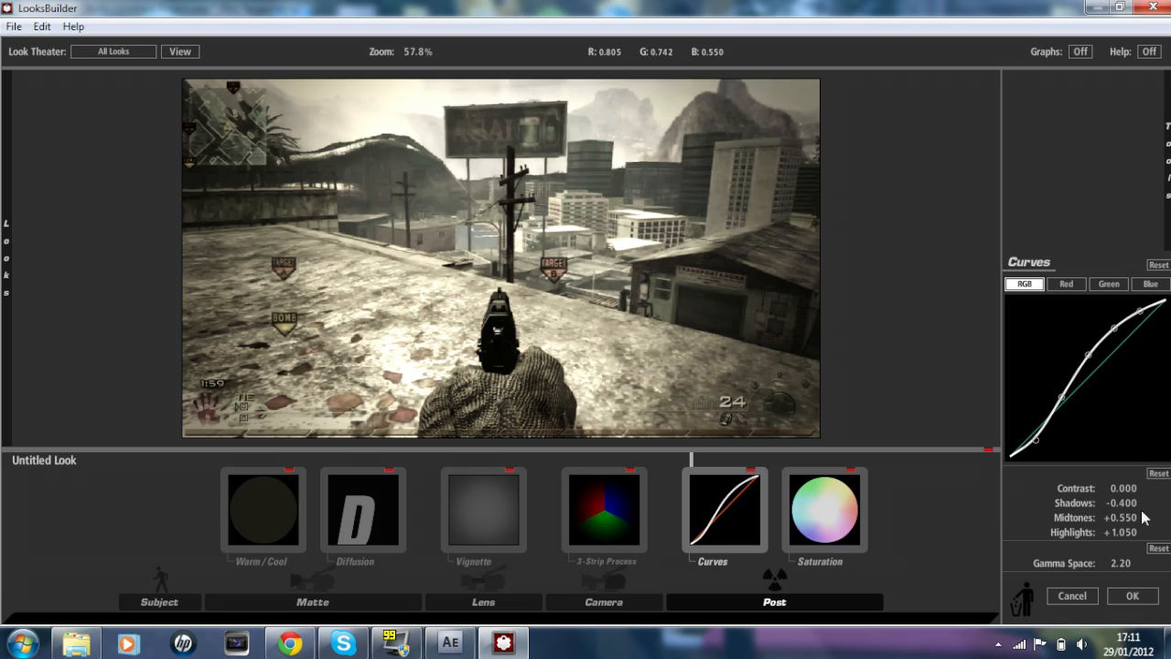
{"action": "mouse_move", "coordinate": [1098, 523]}
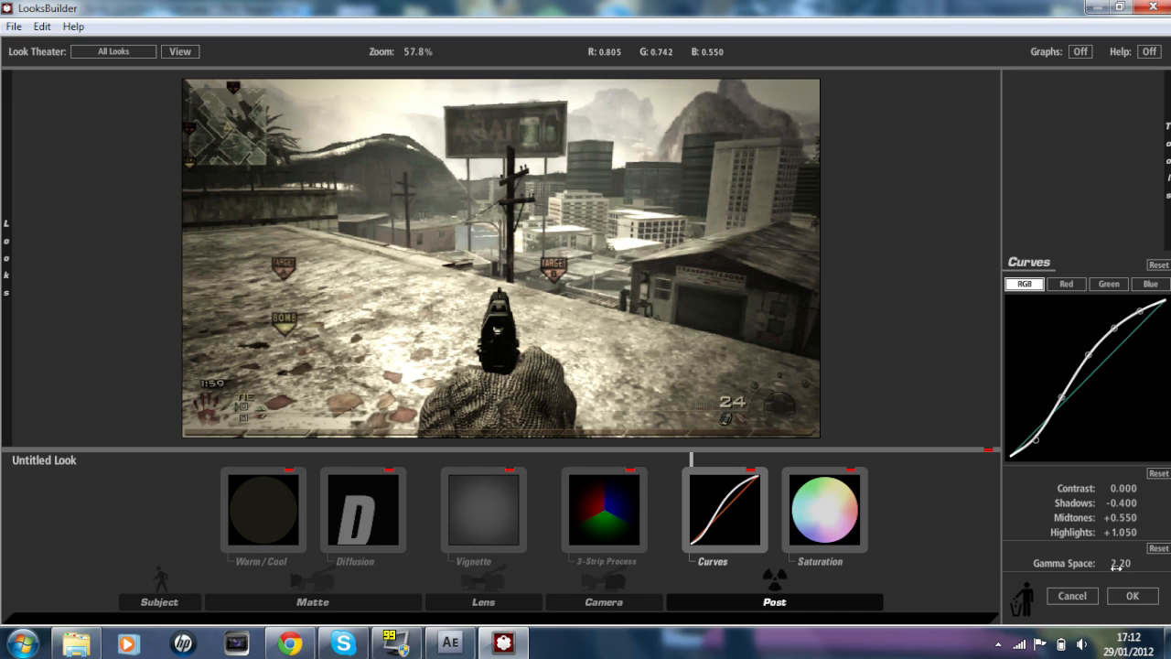
{"action": "left_click", "coordinate": [1065, 284]}
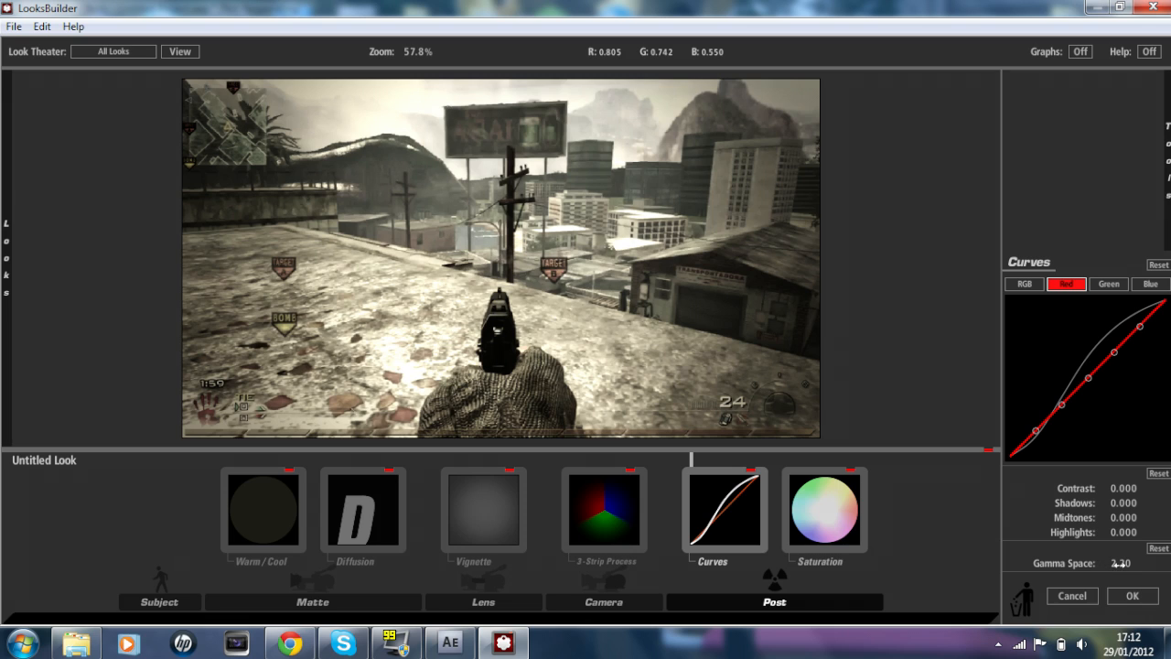
{"action": "left_click", "coordinate": [1109, 284]}
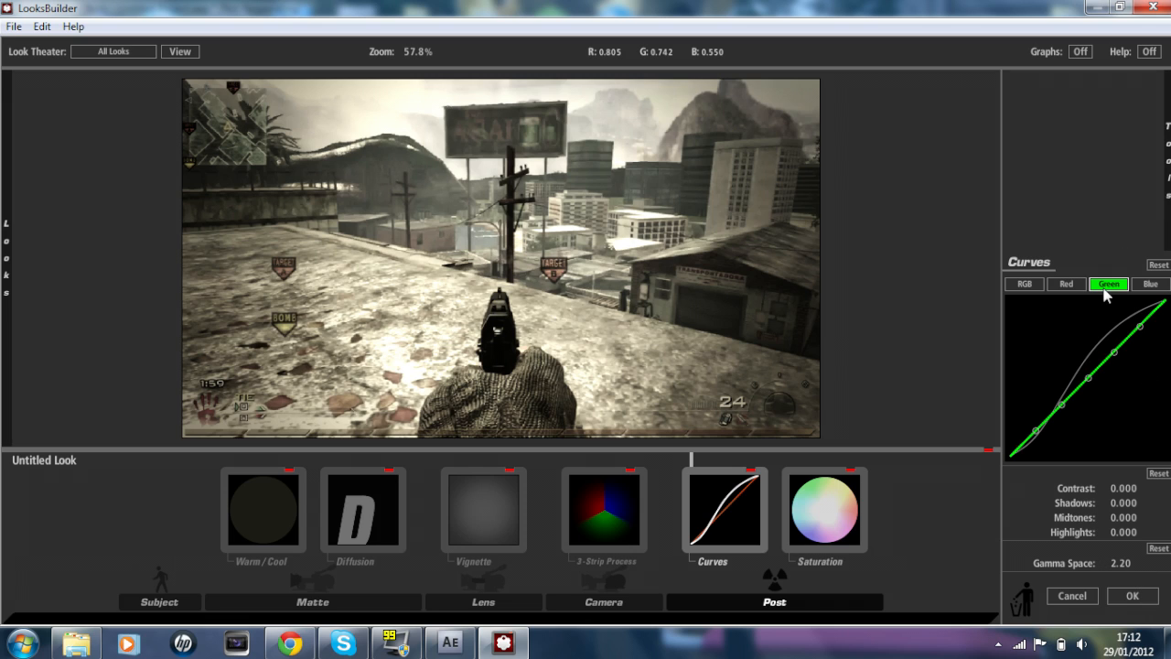
{"action": "left_click", "coordinate": [1149, 283]}
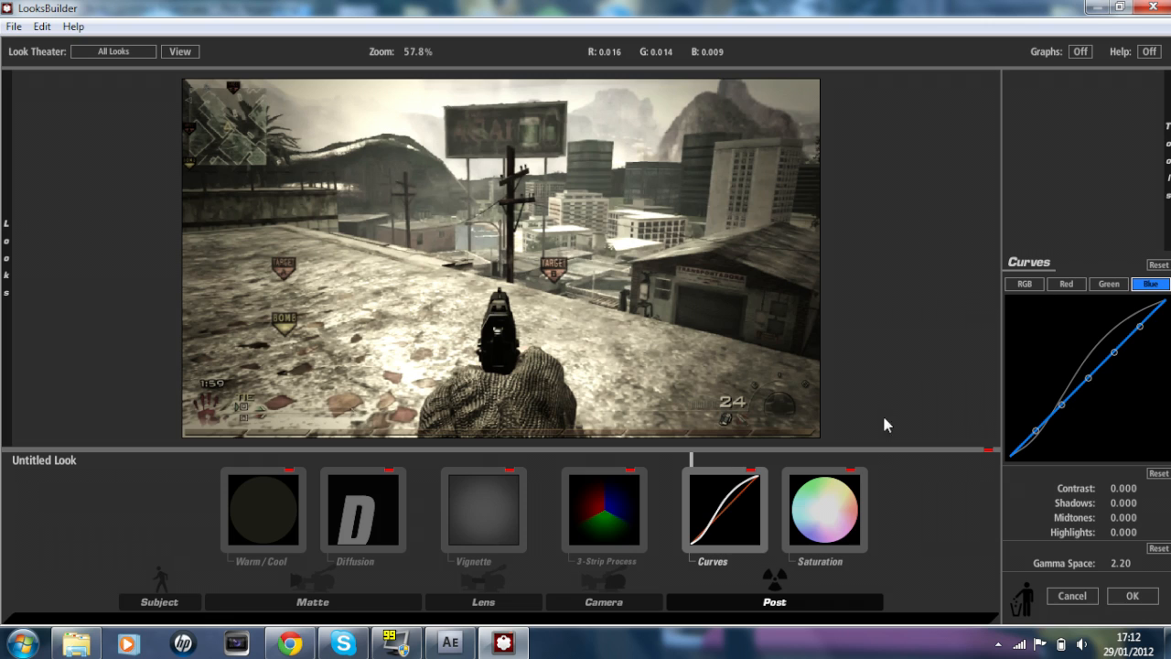
Show the Saturation settings: 68% saturation, +0.50 exposure, components at 0.609
{"action": "left_click", "coordinate": [824, 508]}
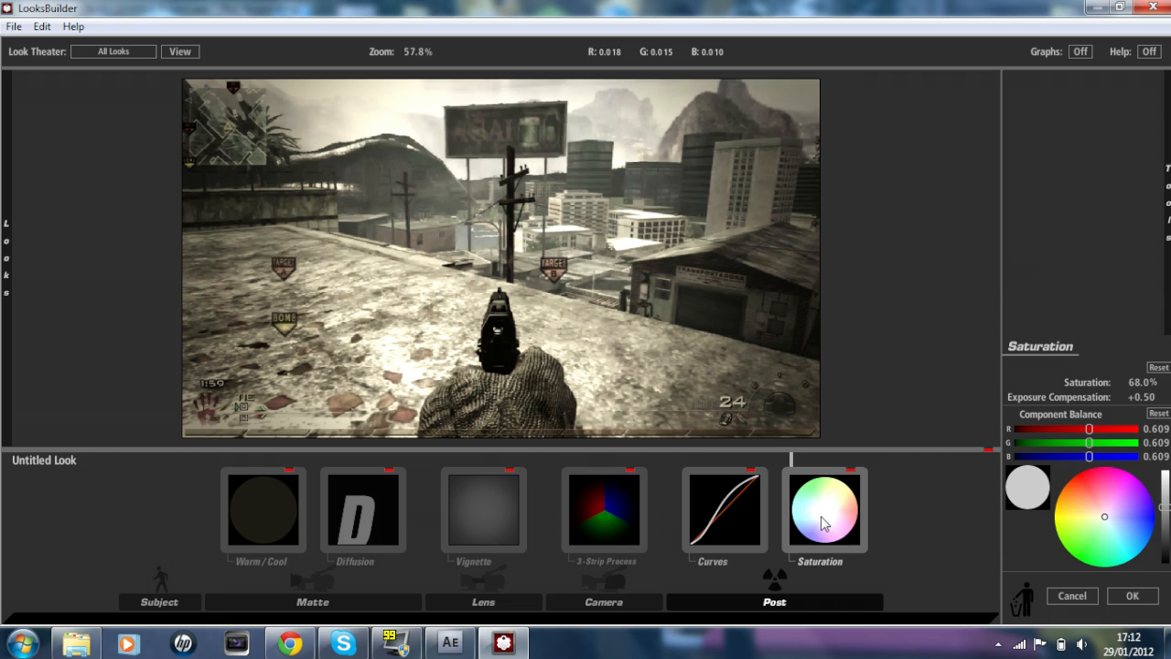
{"action": "mouse_move", "coordinate": [811, 523]}
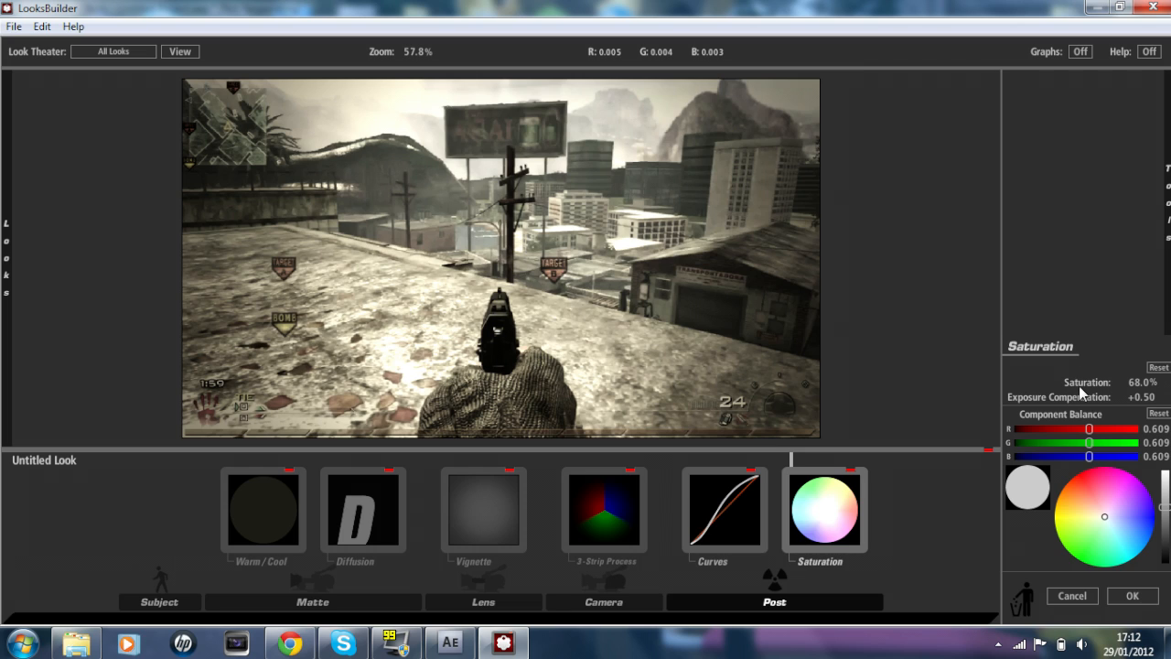
{"action": "mouse_move", "coordinate": [1061, 421]}
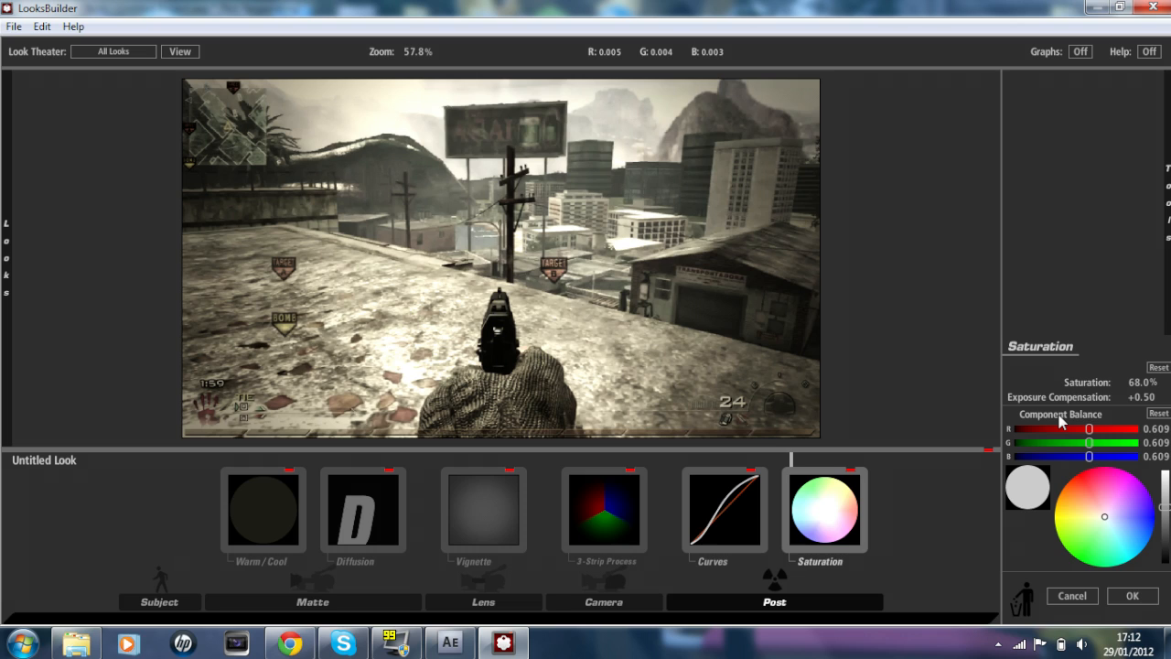
{"action": "mouse_move", "coordinate": [1014, 447]}
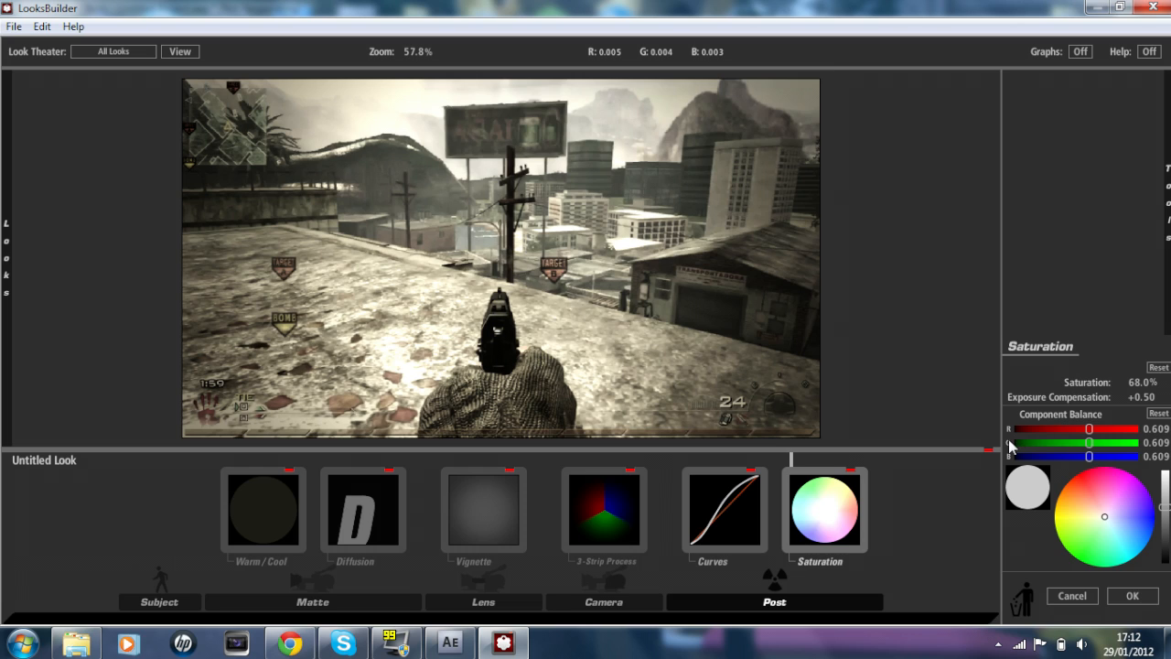
{"action": "mouse_move", "coordinate": [1107, 458]}
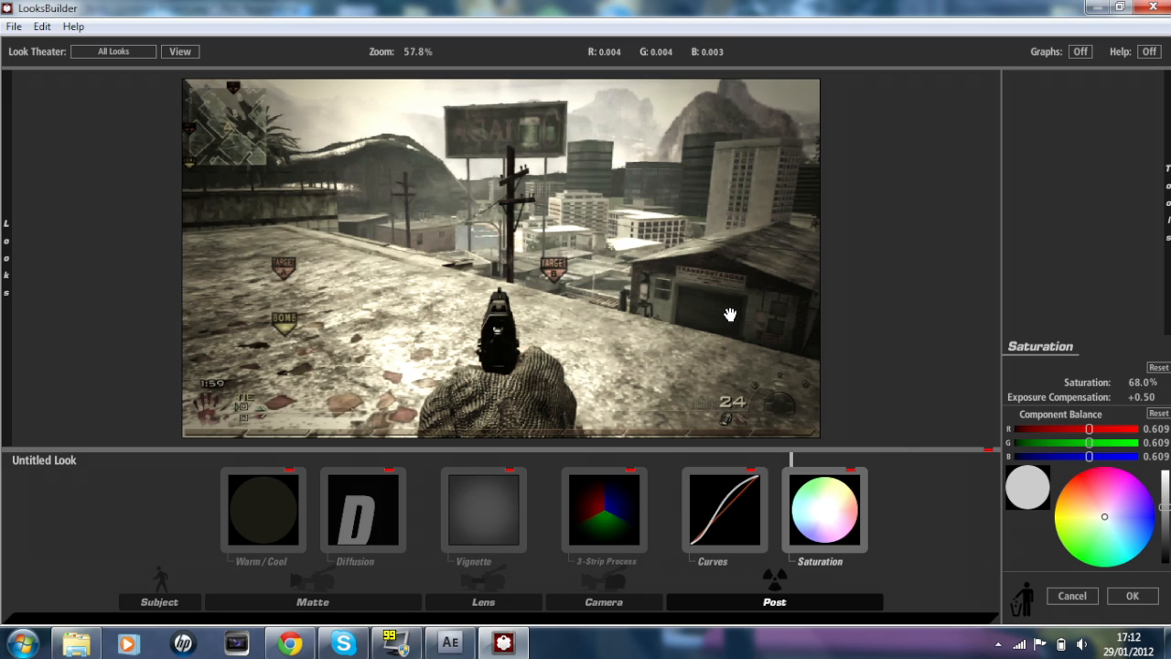
{"action": "mouse_move", "coordinate": [800, 265]}
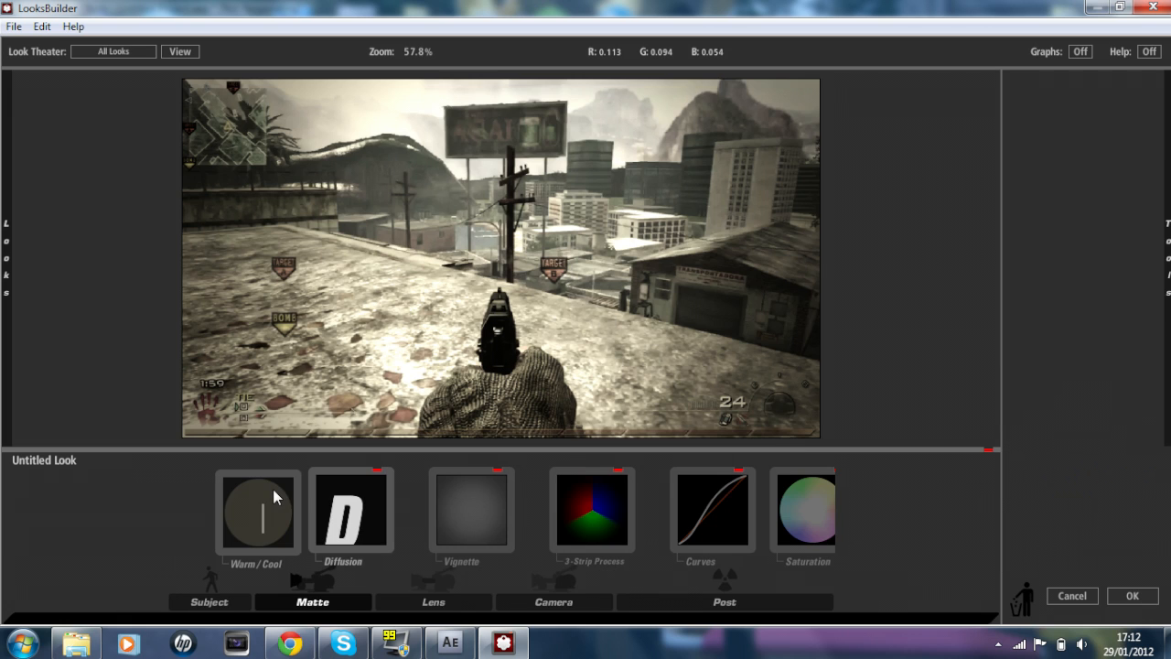
Show the Diffusion settings again: 88% glow, 37% highlights only, +0.88 exposure
{"action": "left_click", "coordinate": [351, 509]}
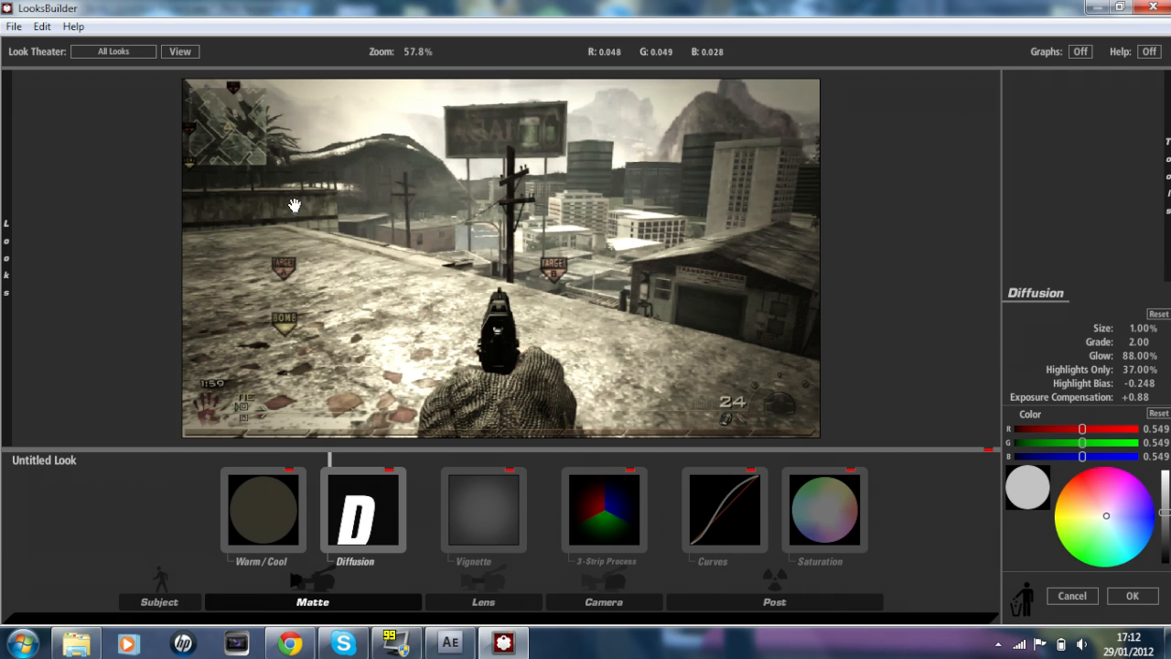
{"action": "mouse_move", "coordinate": [582, 199]}
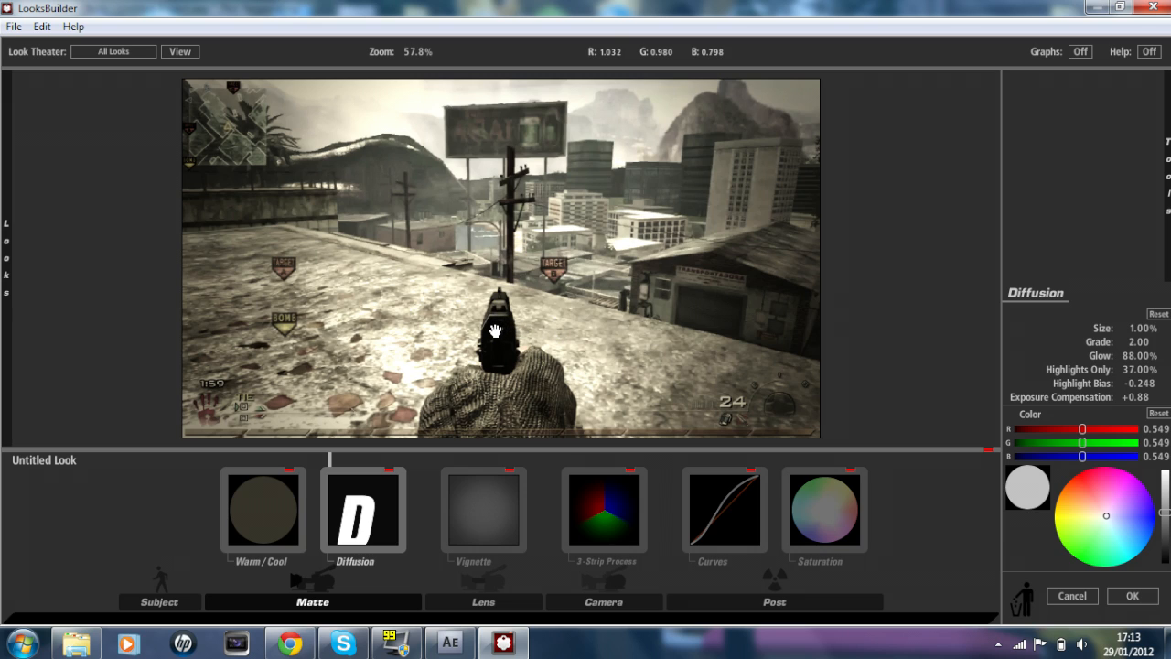
{"action": "mouse_move", "coordinate": [640, 352]}
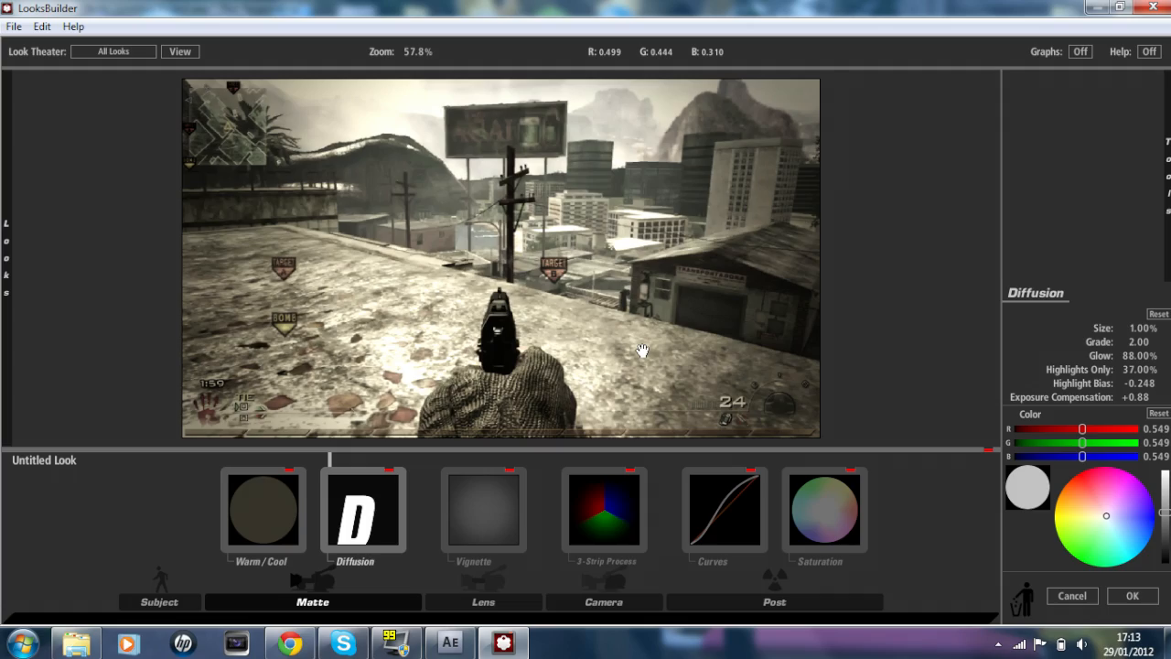